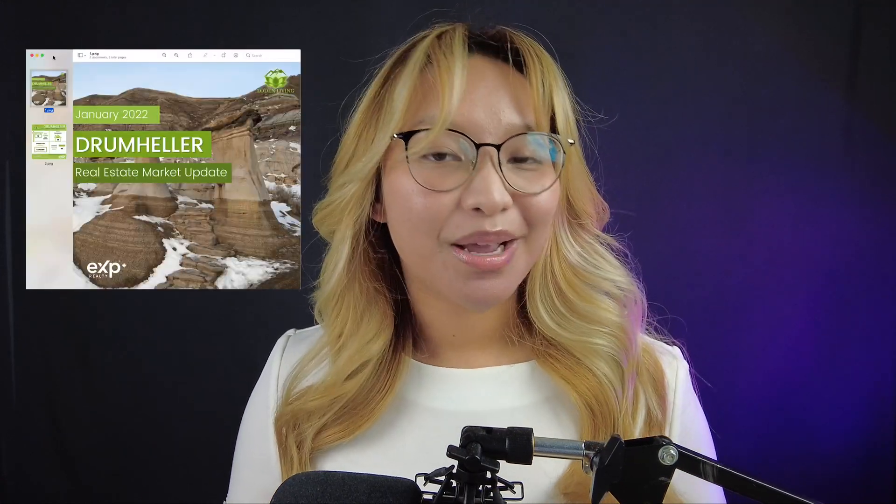
- Preview the second page of the finished update, then return to the Canva home page
{"action": "left_click", "coordinate": [48, 142]}
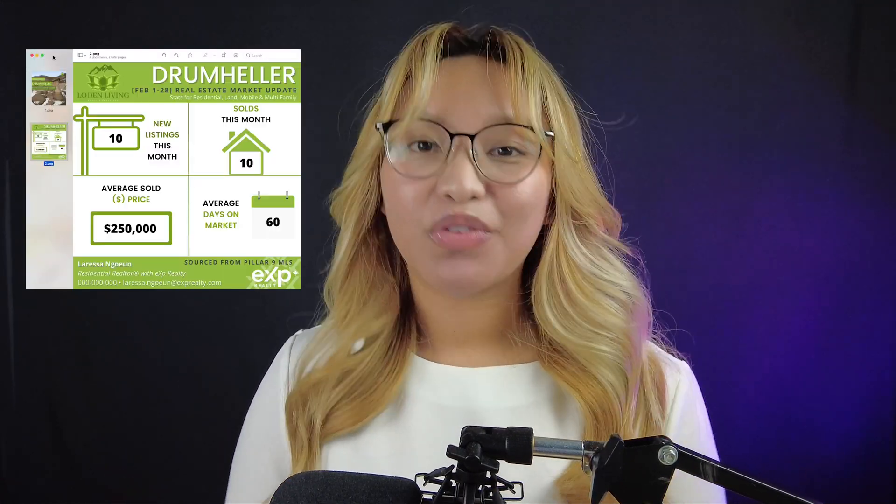
{"action": "left_click", "coordinate": [49, 85]}
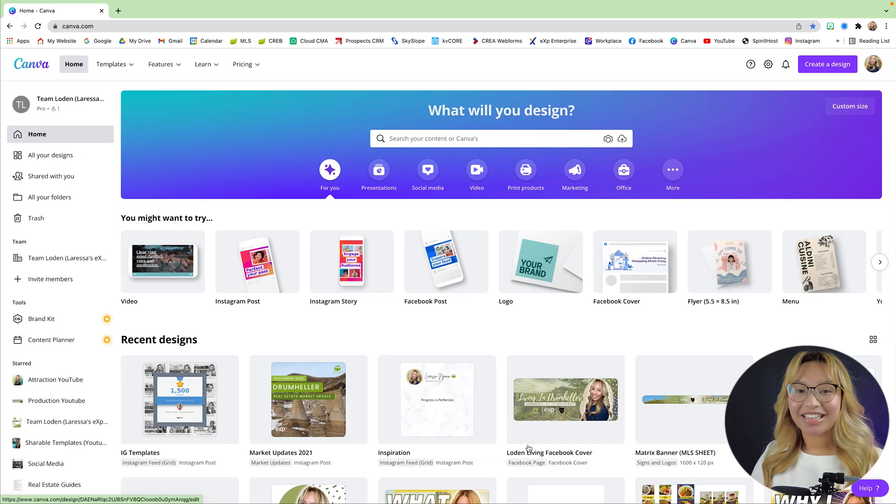
{"action": "mouse_move", "coordinate": [620, 365]}
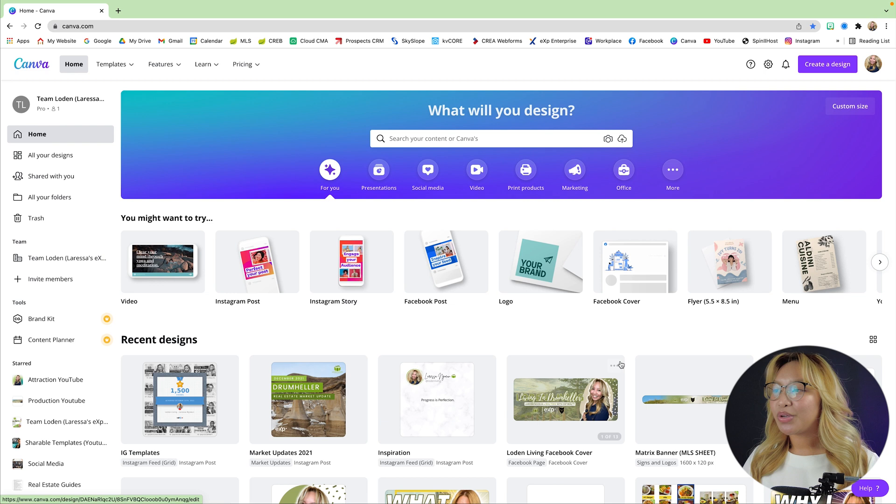
- Create a new custom-size design of 1080 × 1080 px
{"action": "left_click", "coordinate": [826, 64]}
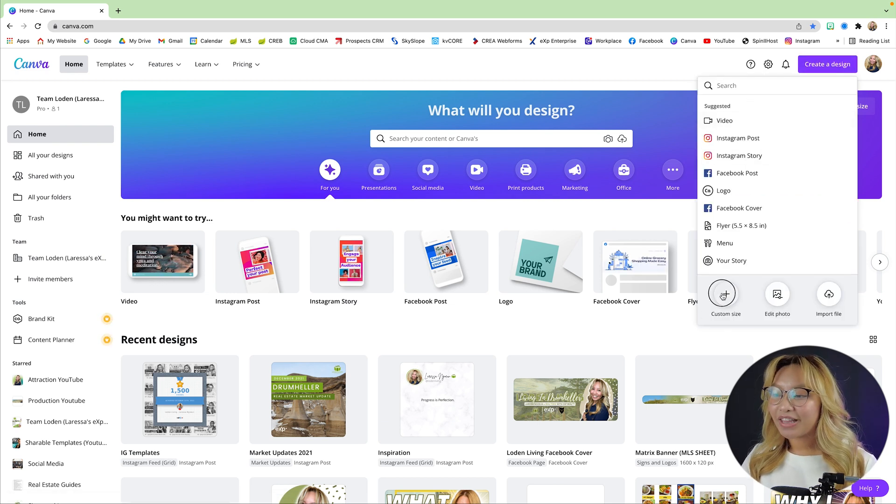
{"action": "left_click", "coordinate": [724, 294]}
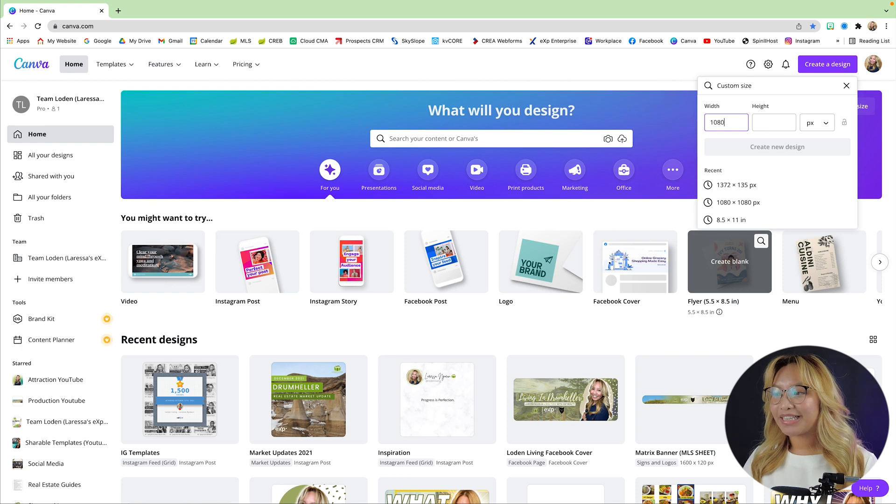
{"action": "type", "text": "108"}
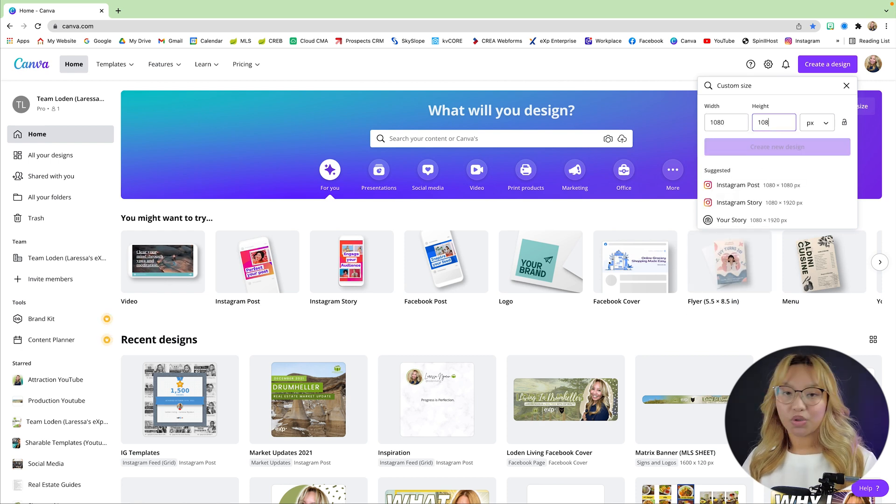
{"action": "left_click", "coordinate": [776, 146]}
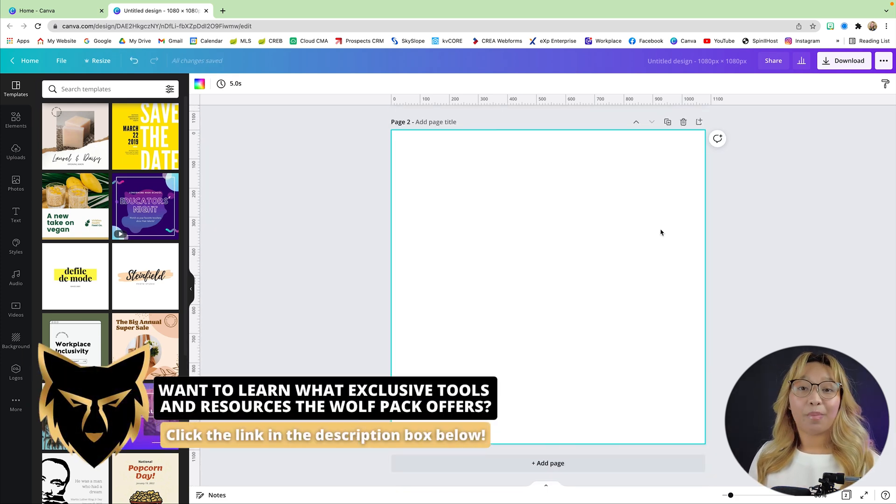
- Scroll through the canvas to review the two blank square pages
{"action": "scroll", "scroll_direction": "up", "scroll_amount": 3}
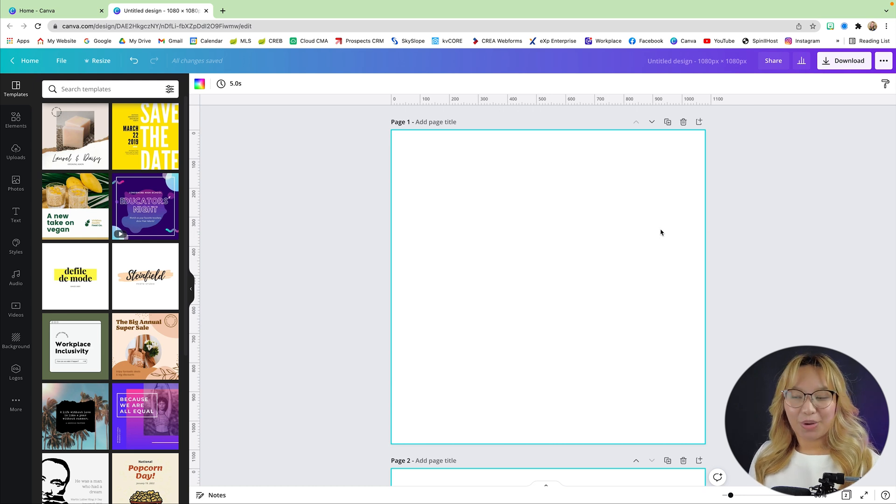
{"action": "scroll", "scroll_direction": "down", "scroll_amount": 3}
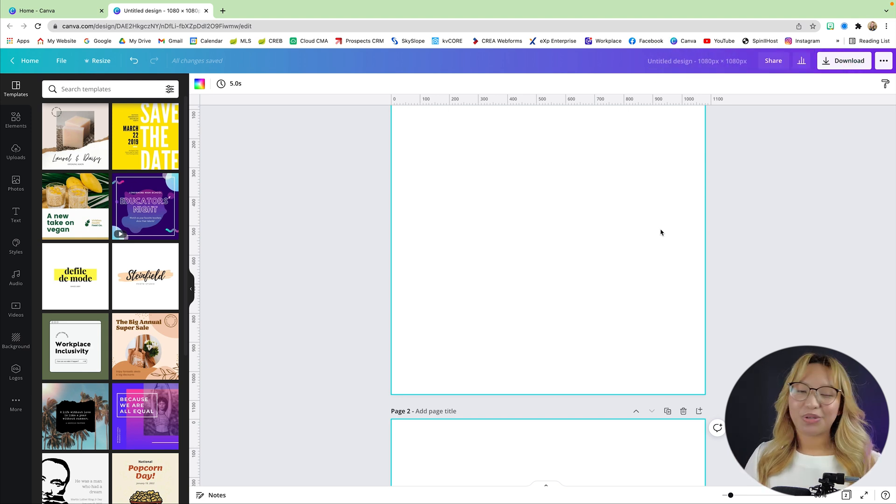
{"action": "scroll", "scroll_direction": "up", "scroll_amount": 3}
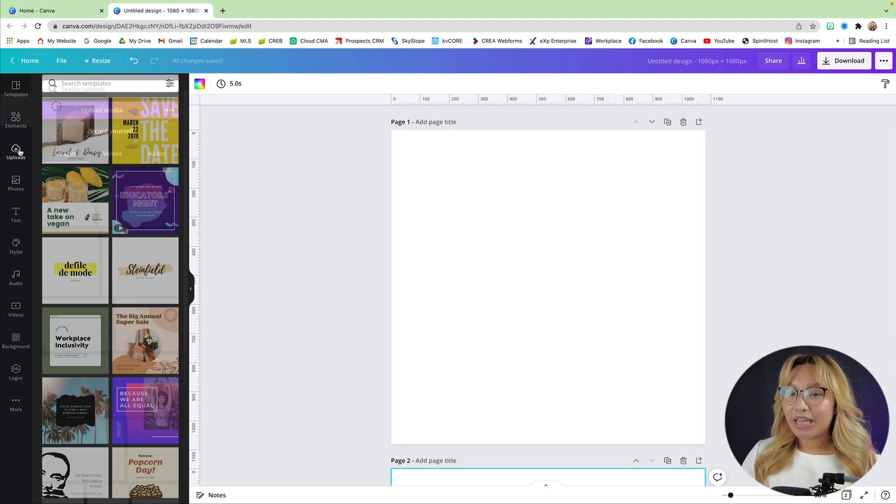
- Place the uploaded Drumheller hoodoo photo onto page 1
{"action": "left_click", "coordinate": [15, 151]}
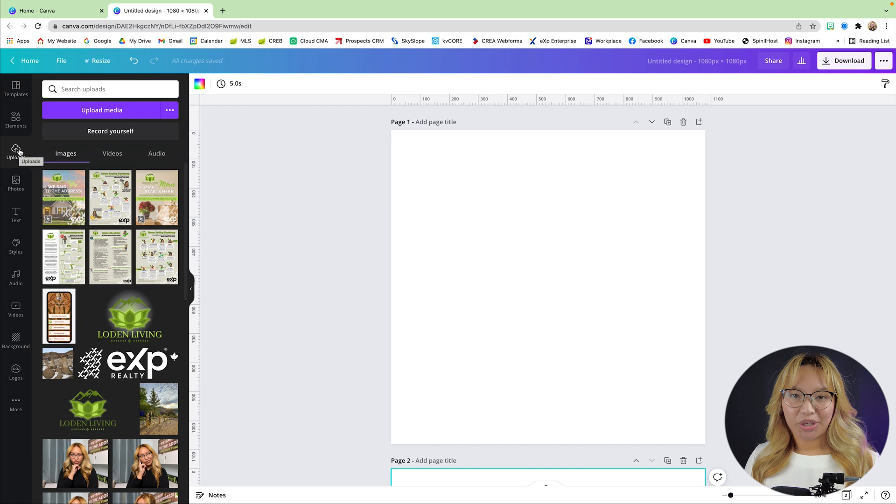
{"action": "mouse_move", "coordinate": [281, 225]}
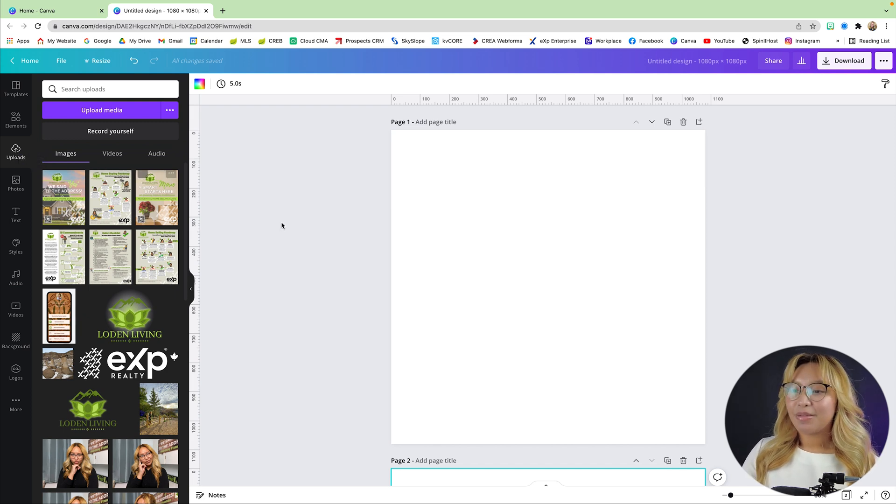
{"action": "scroll", "scroll_direction": "down", "scroll_amount": 3}
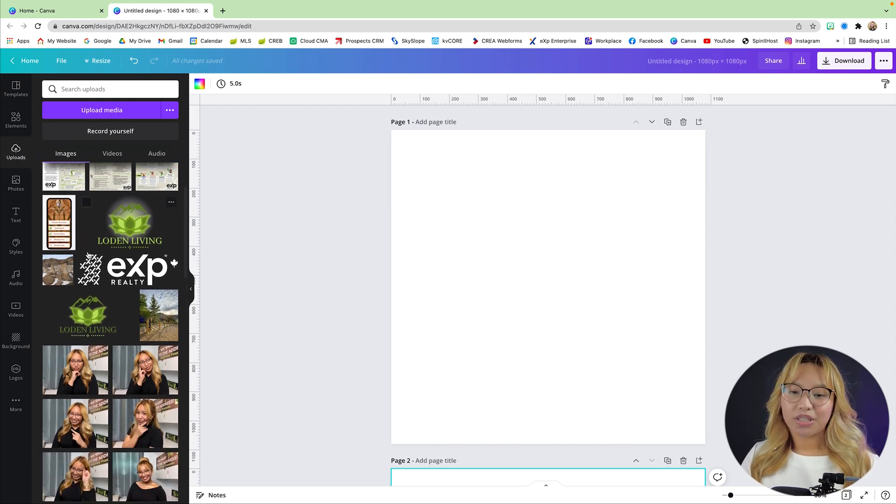
{"action": "left_click", "coordinate": [57, 269]}
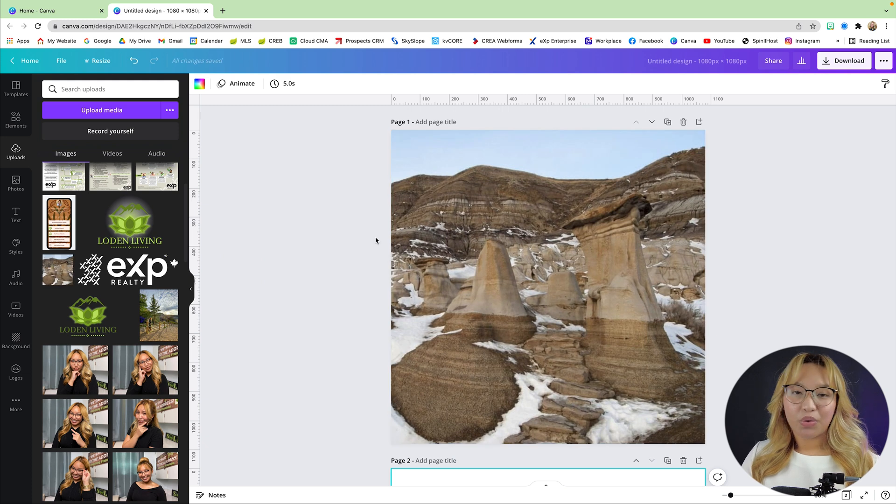
{"action": "mouse_move", "coordinate": [358, 240]}
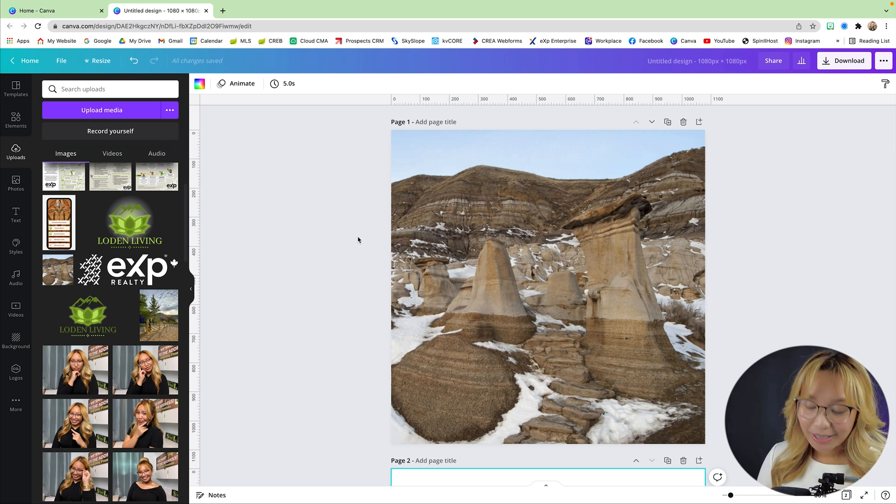
{"action": "mouse_move", "coordinate": [342, 231]}
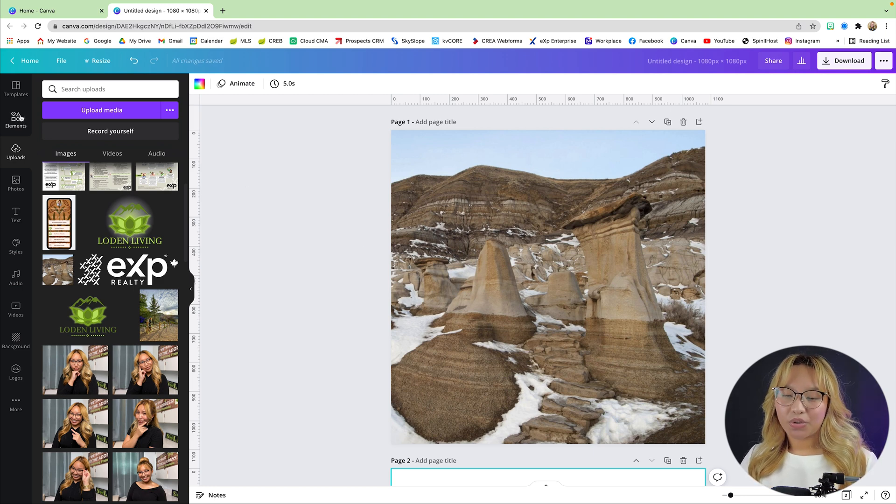
- Add three rectangle bars across the photo, coloured light green to darker green
{"action": "left_click", "coordinate": [16, 119]}
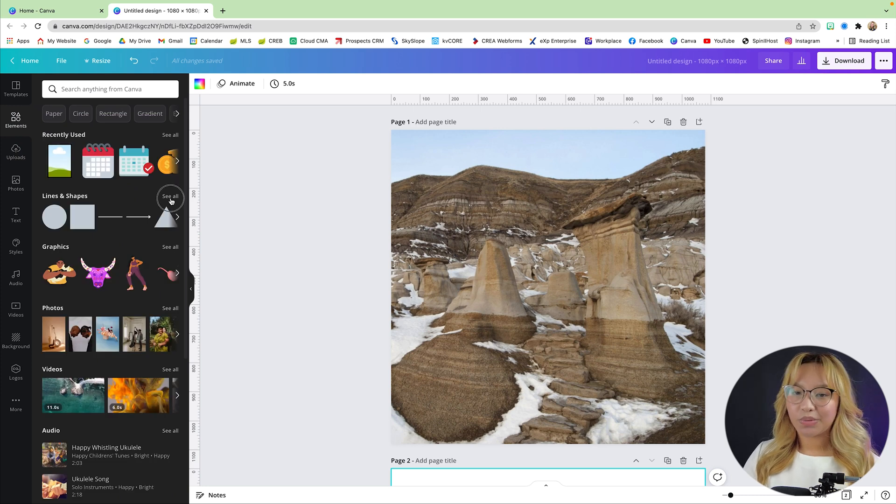
{"action": "left_click", "coordinate": [170, 196]}
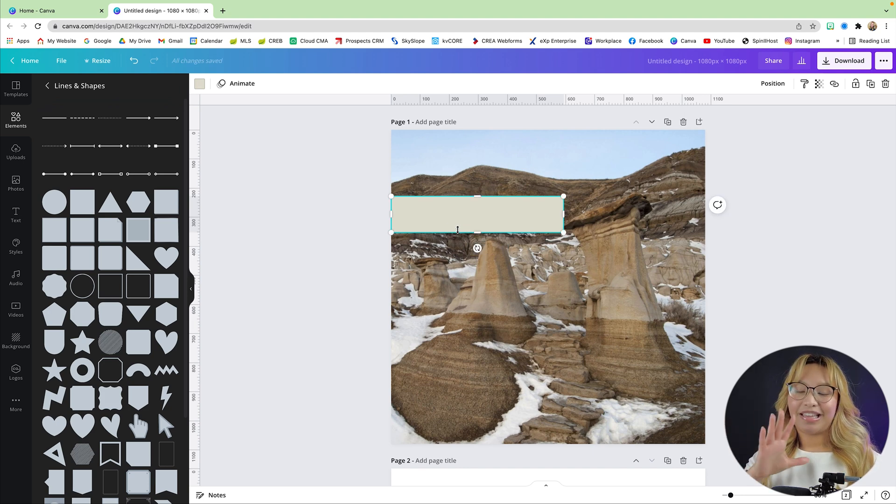
{"action": "left_click", "coordinate": [199, 83]}
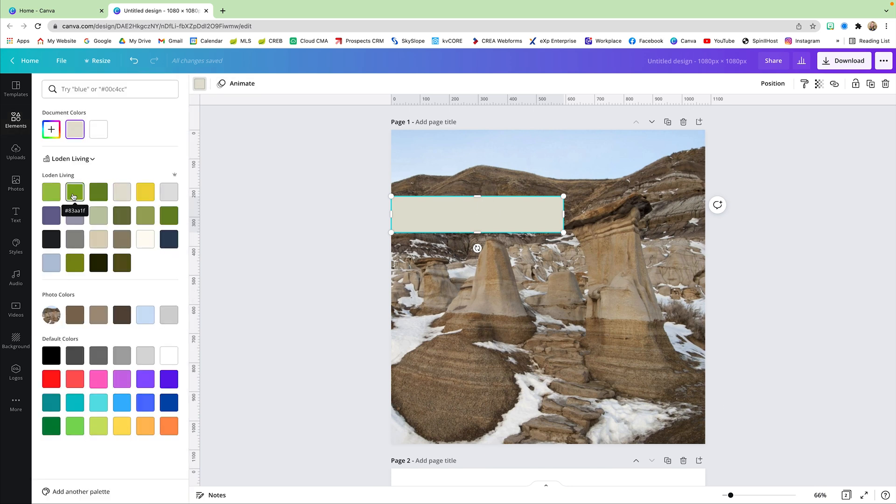
{"action": "left_click", "coordinate": [74, 191]}
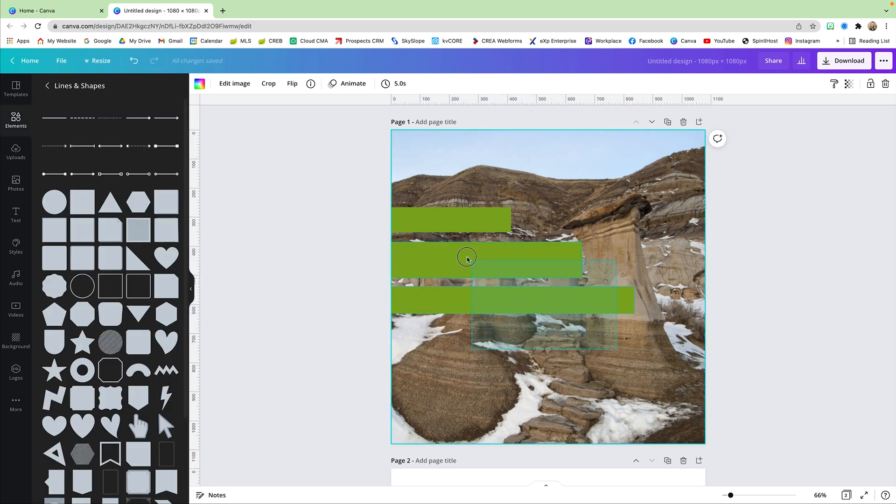
{"action": "left_click", "coordinate": [200, 83]}
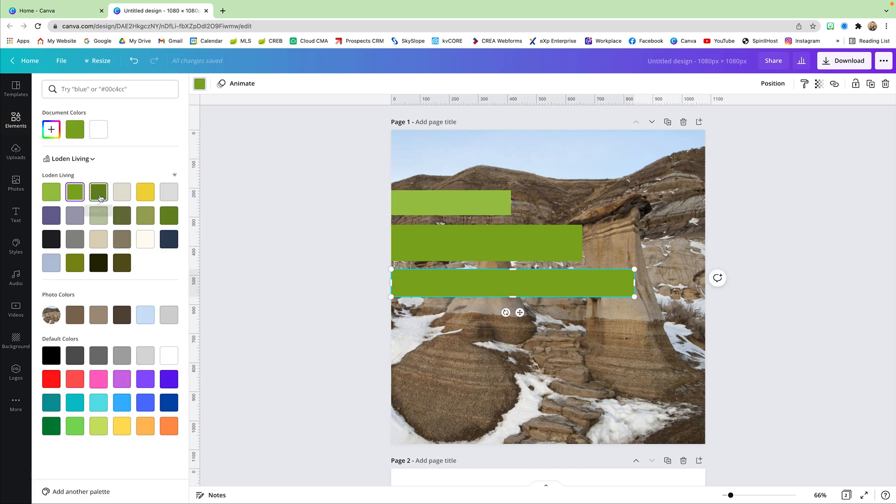
{"action": "left_click", "coordinate": [16, 216]}
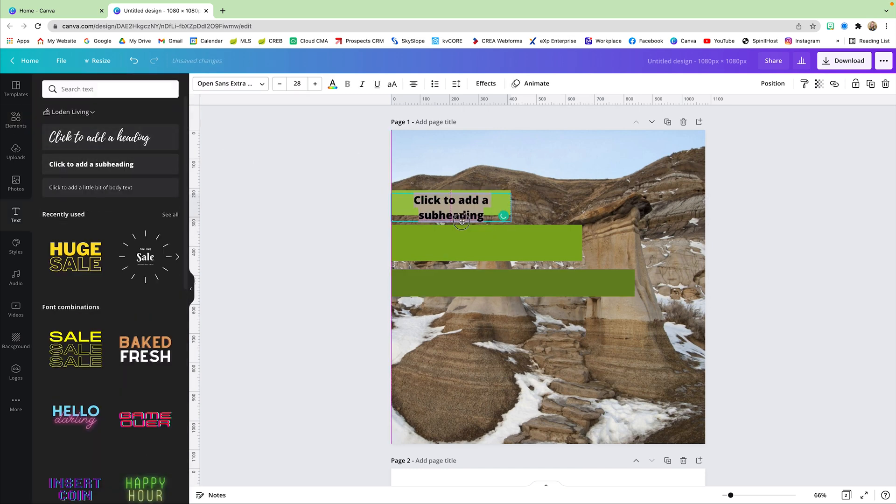
- Label the bars January 2022, DRUMHELLER and Real Estate Market Update in Poppins white text
{"action": "left_click", "coordinate": [332, 83]}
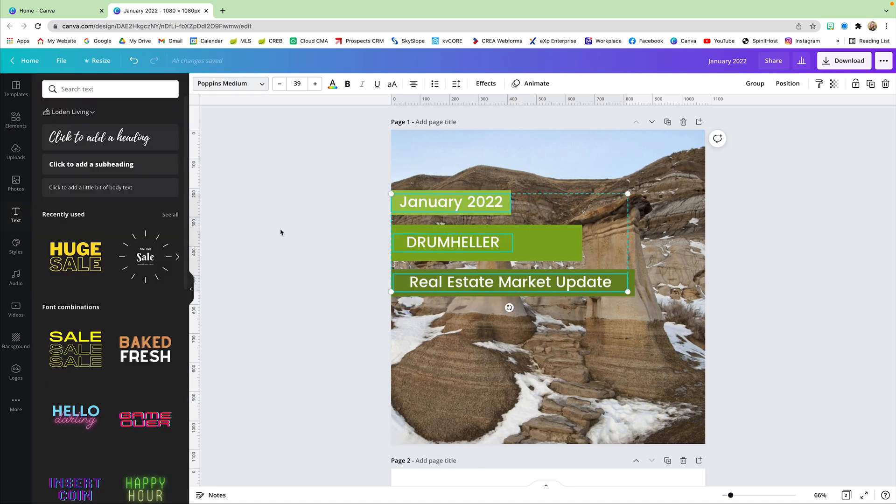
{"action": "left_click", "coordinate": [453, 242]}
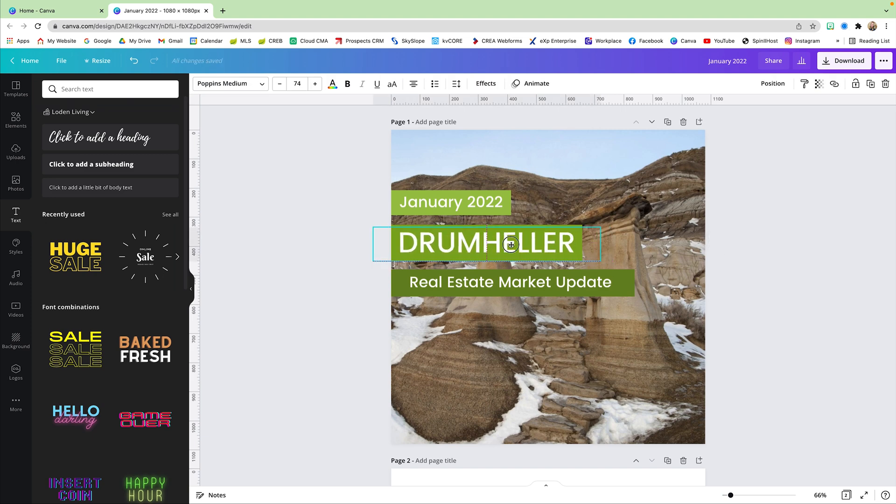
{"action": "left_click", "coordinate": [511, 282]}
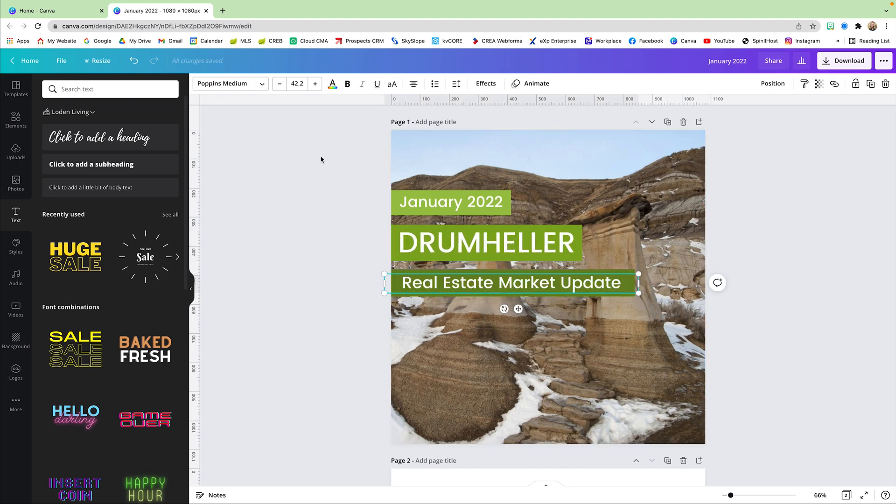
{"action": "left_click", "coordinate": [228, 83]}
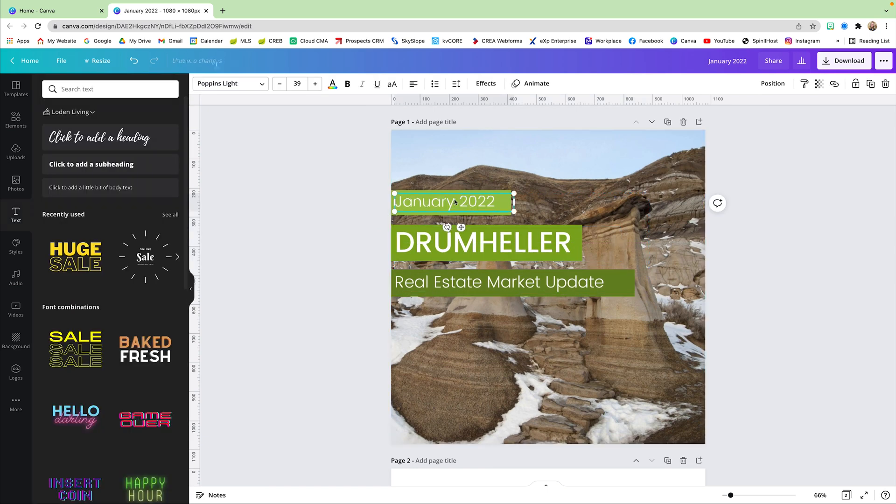
- Give the DRUMHELLER title a grey drop shadow
{"action": "left_click", "coordinate": [498, 282]}
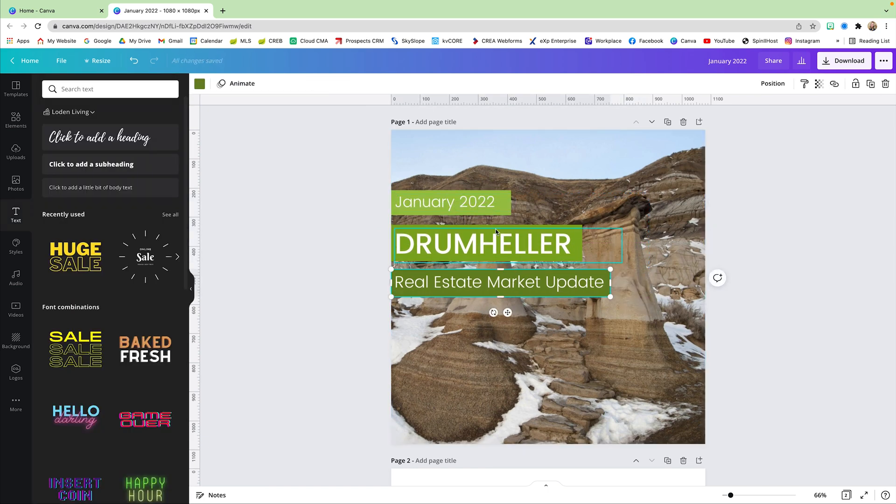
{"action": "left_click", "coordinate": [485, 83]}
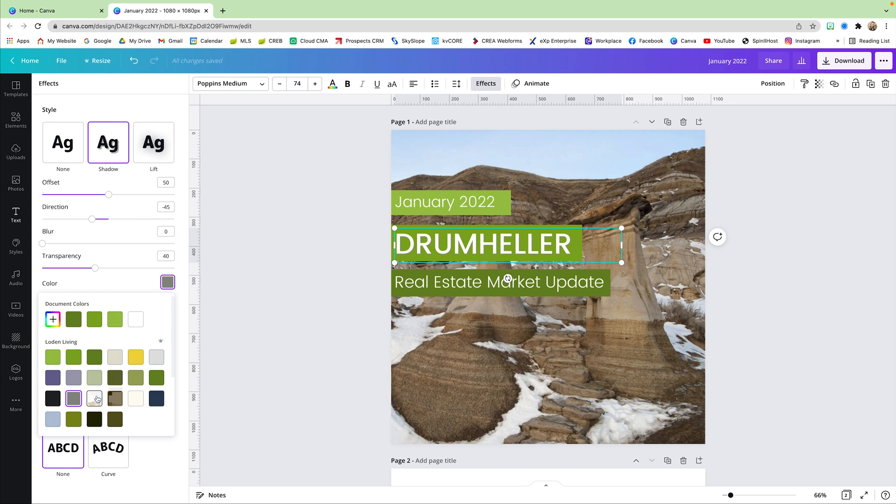
{"action": "left_click", "coordinate": [16, 214]}
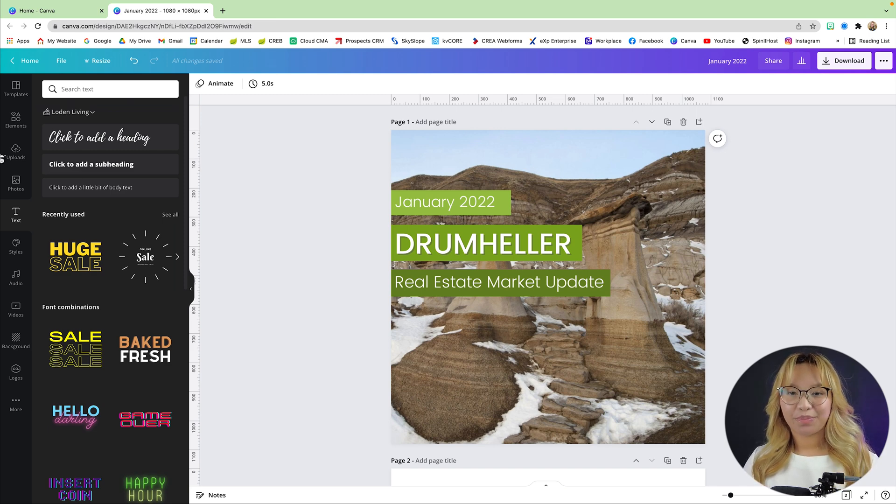
- Add the Loden Living and eXp Realty logos from Uploads to the photo's corners
{"action": "left_click", "coordinate": [16, 153]}
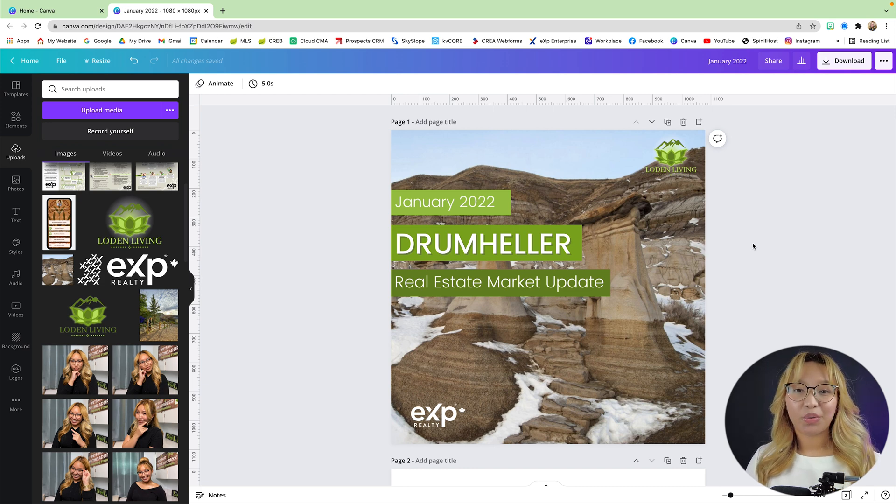
{"action": "scroll", "scroll_direction": "down", "scroll_amount": 3}
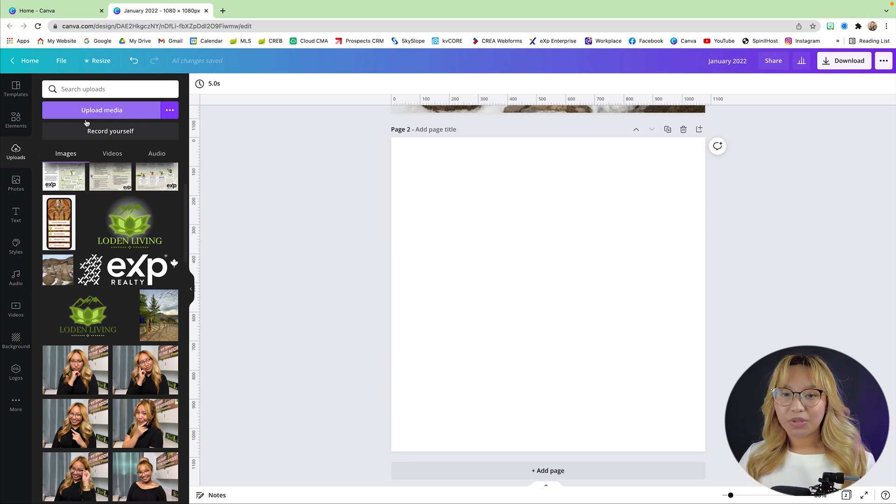
{"action": "mouse_move", "coordinate": [340, 151]}
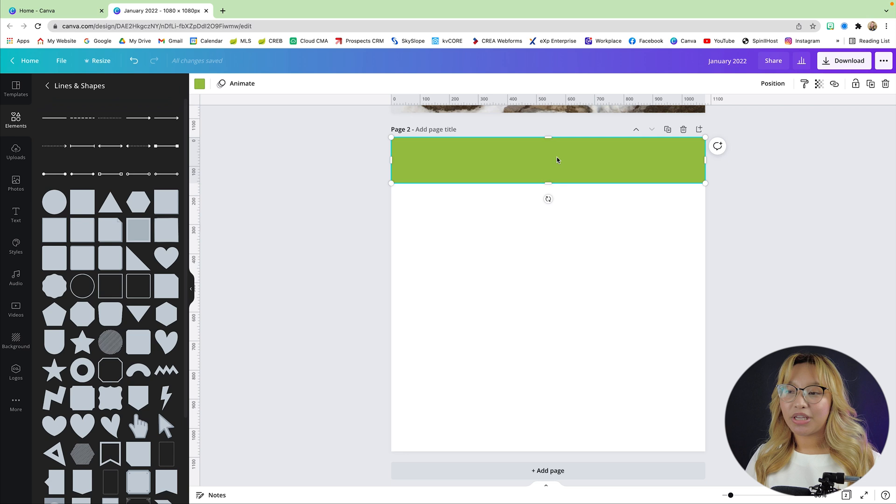
{"action": "mouse_move", "coordinate": [478, 167]}
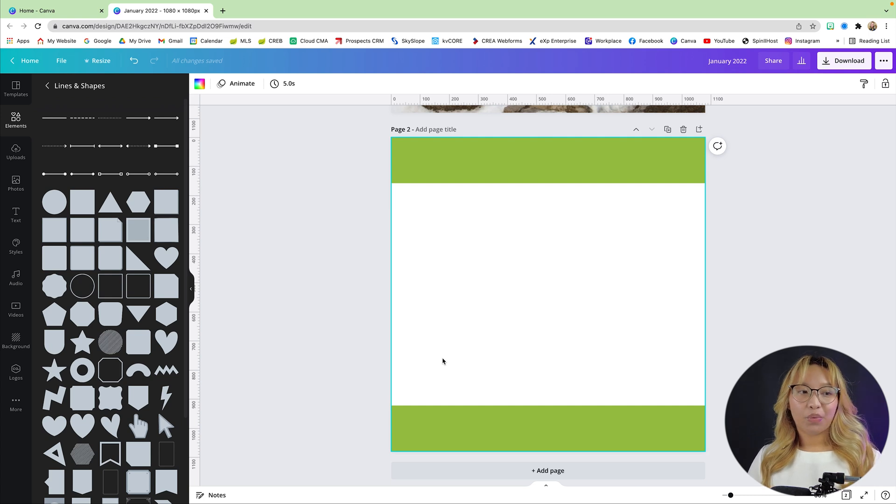
- Place green bands across the top and bottom edges of page 2
{"action": "left_click", "coordinate": [547, 160]}
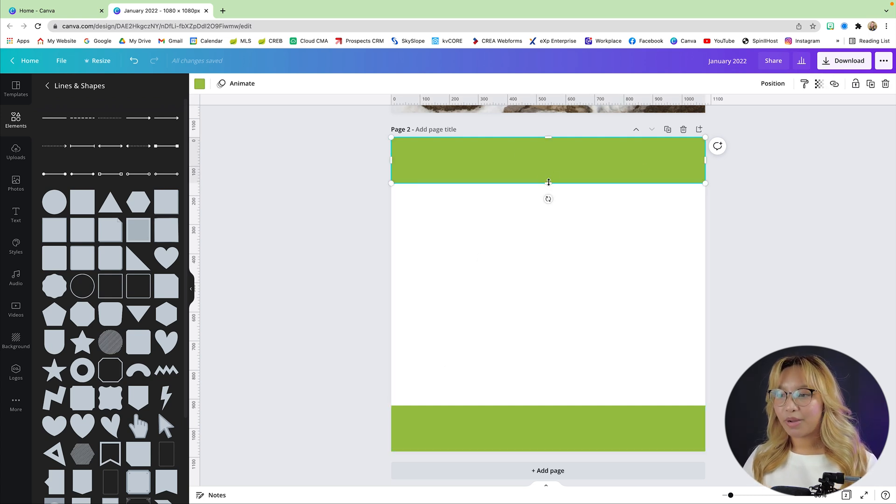
{"action": "scroll", "scroll_direction": "up", "scroll_amount": 3}
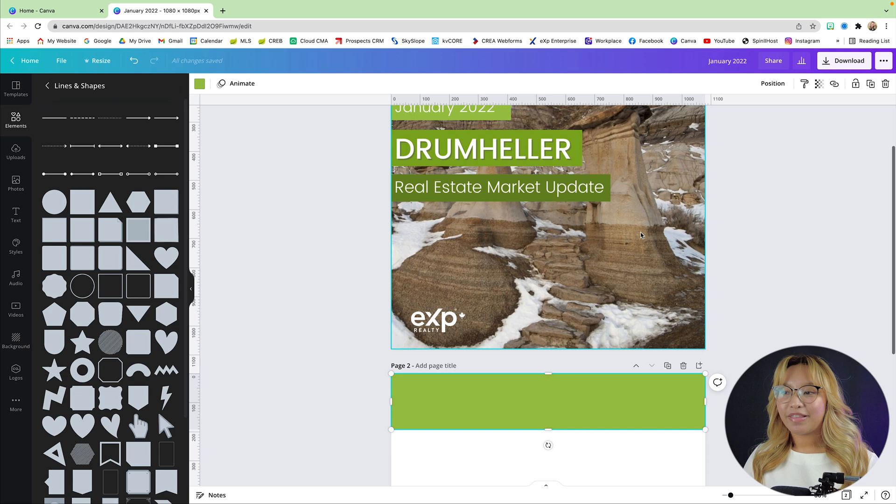
{"action": "scroll", "scroll_direction": "down", "scroll_amount": 3}
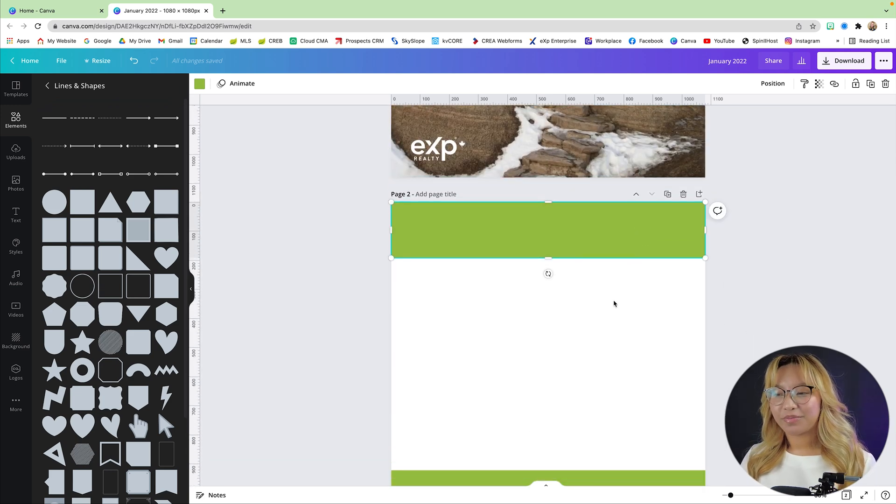
- Add the DRUMHELLER title and REAL ESTATE MARKET UPDATE subtitle to the top band
{"action": "left_click", "coordinate": [15, 215]}
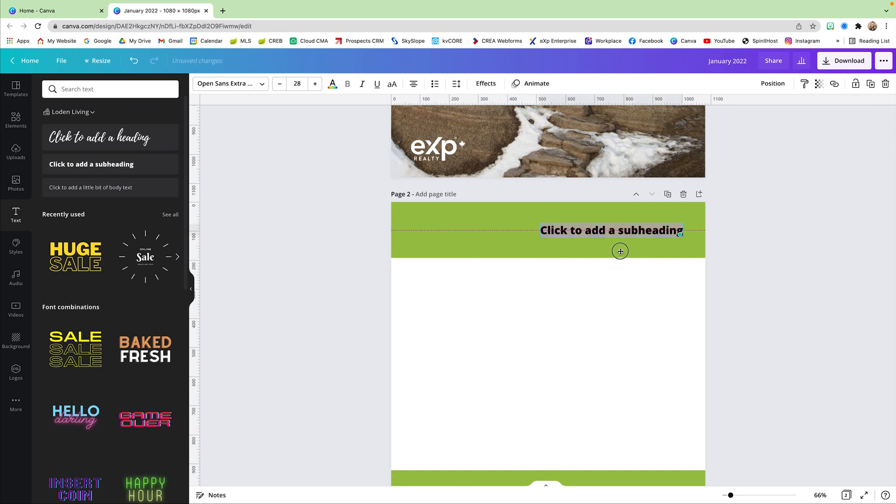
{"action": "type", "text": "DRUMHELLER"}
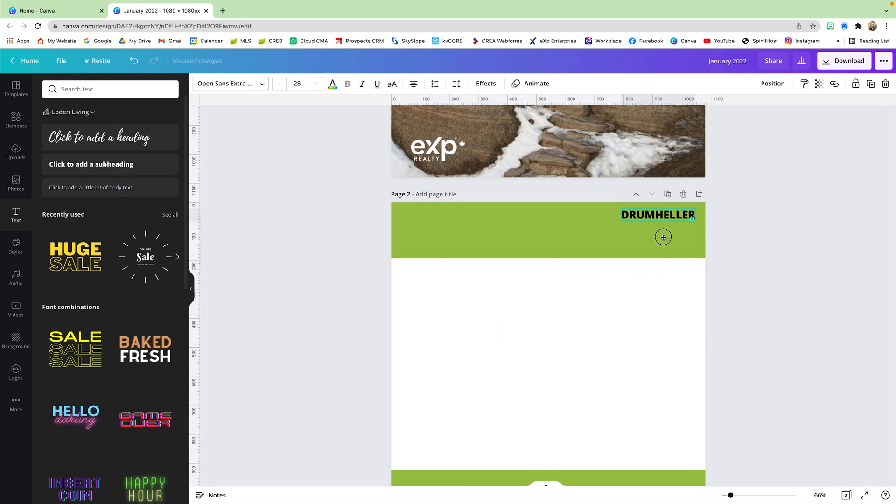
{"action": "left_click", "coordinate": [485, 83]}
{"action": "type", "text": "[FEB 1-28"}
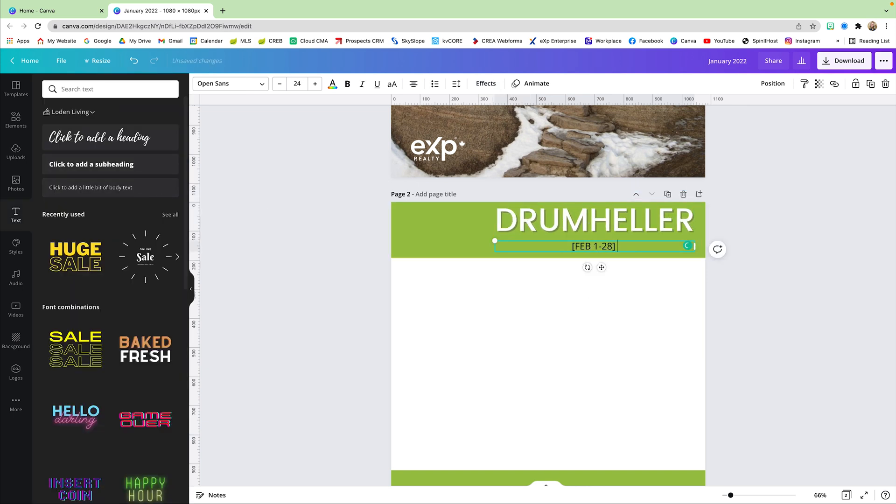
{"action": "type", "text": "REAL ESTATE MARKET UPDATE"}
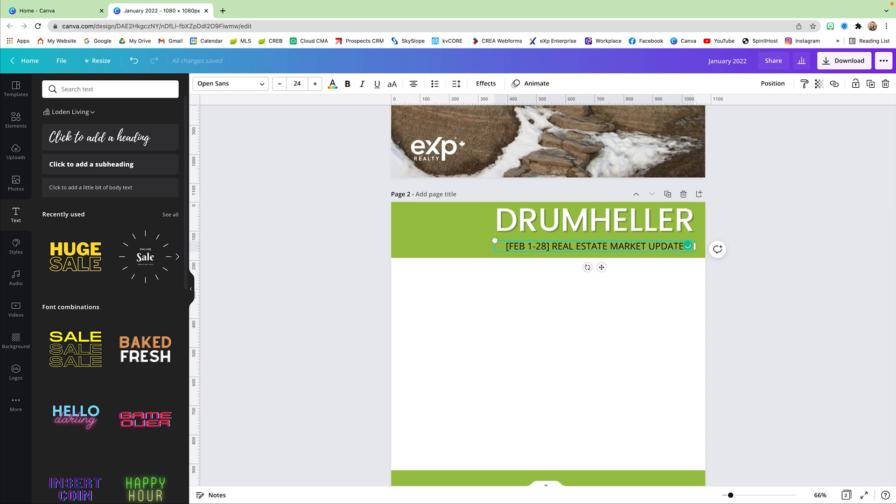
- Add the stats line and align the header texts to the right
{"action": "left_click", "coordinate": [332, 84]}
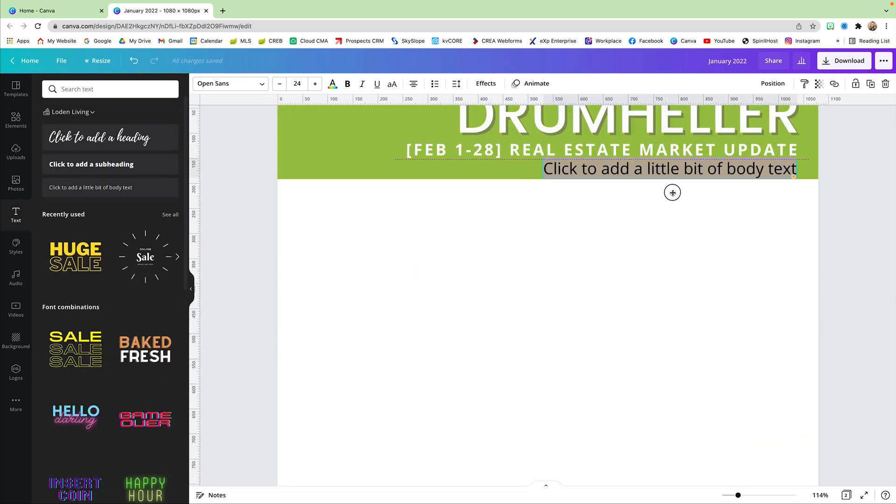
{"action": "left_click", "coordinate": [332, 84]}
{"action": "type", "text": "Stats for Residential, Land, Mobile & Multi-Family"}
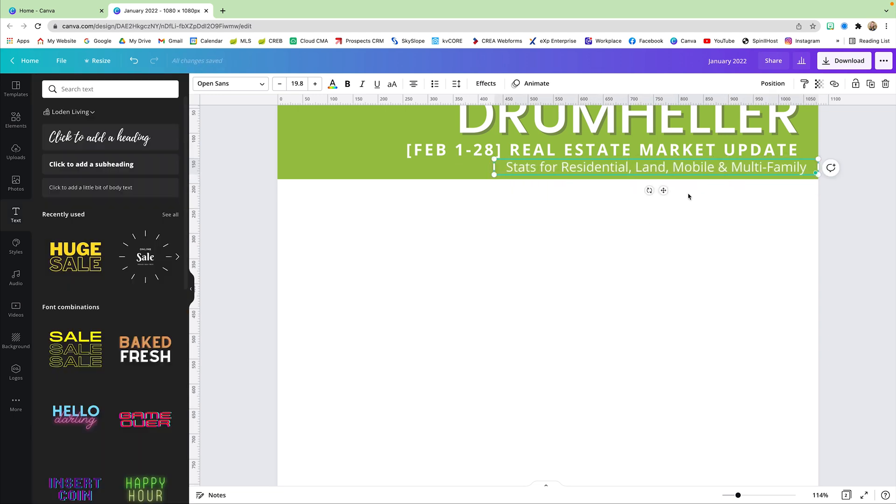
{"action": "left_click", "coordinate": [786, 83]}
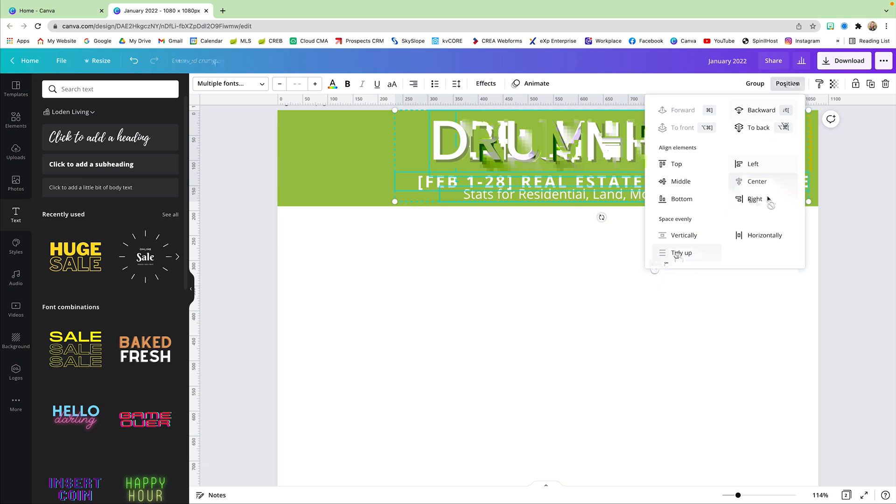
{"action": "left_click", "coordinate": [331, 84]}
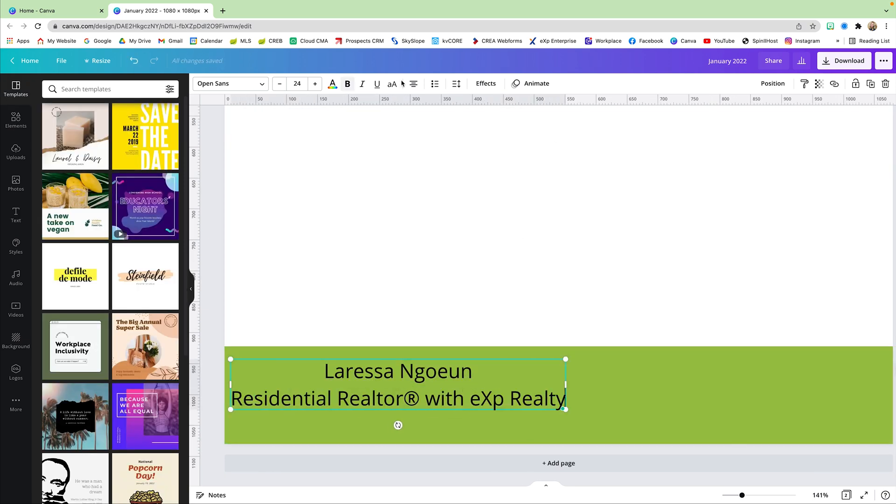
- Add the agent's contact details in white and the eXp Realty logo to the footer
{"action": "type", "text": "000"}
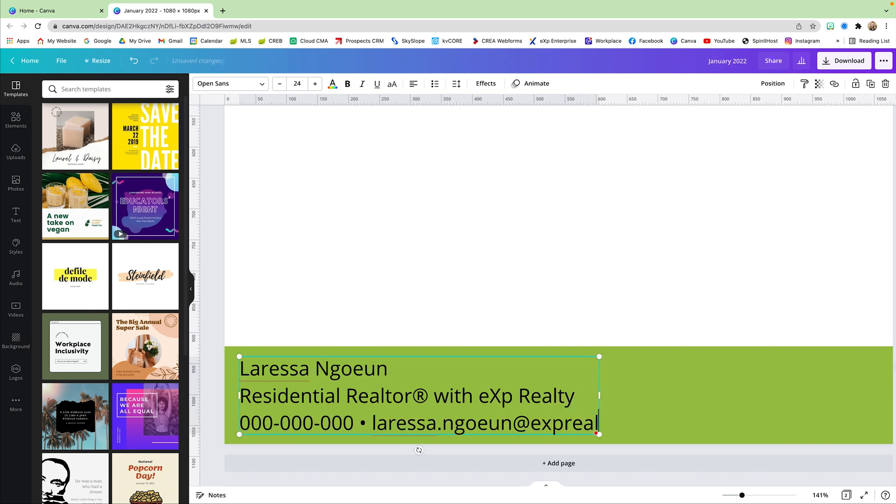
{"action": "left_click", "coordinate": [332, 83]}
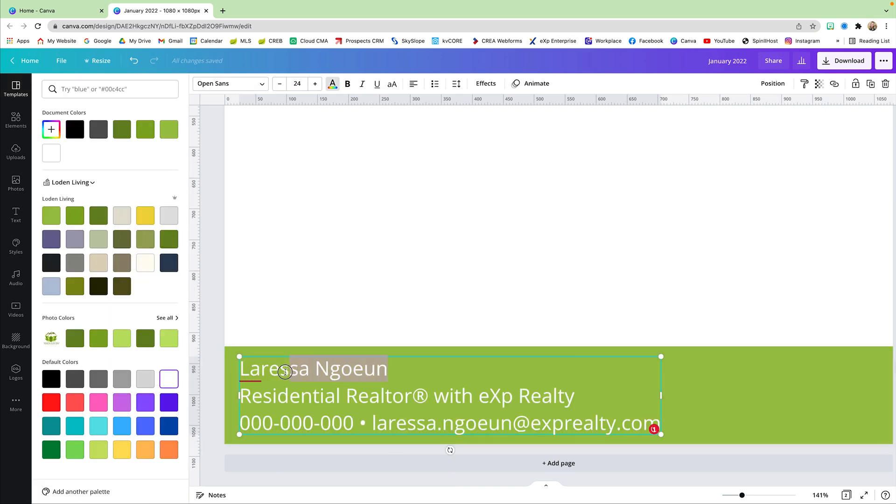
{"action": "left_click", "coordinate": [485, 84]}
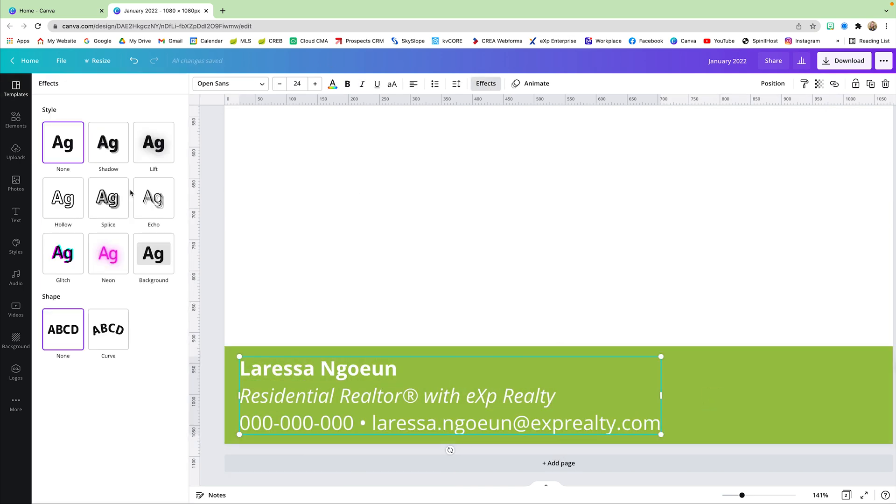
{"action": "left_click", "coordinate": [16, 151]}
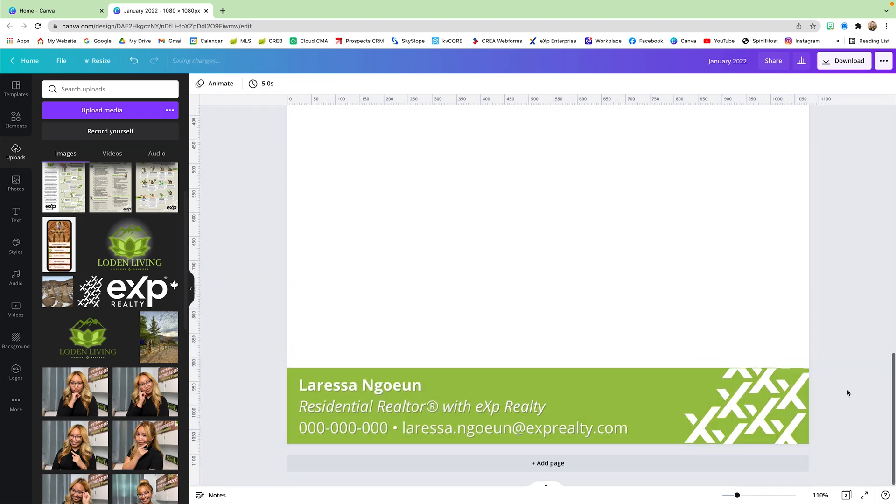
{"action": "left_click", "coordinate": [753, 411]}
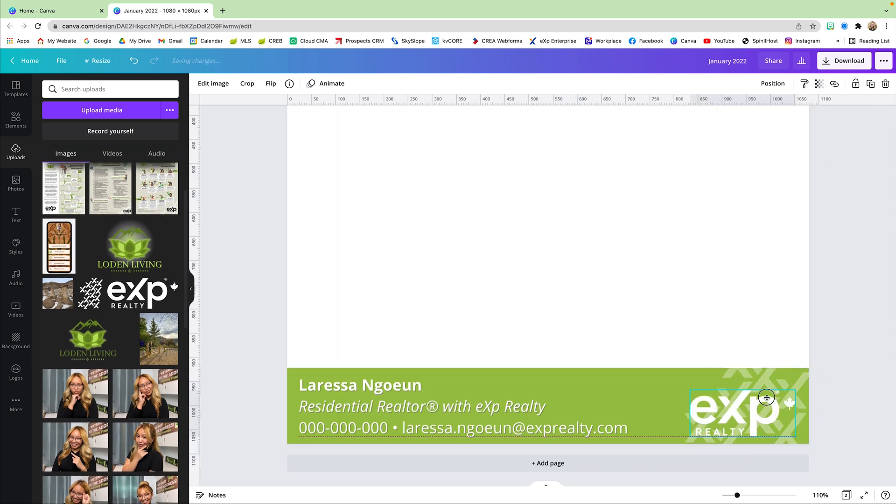
- Add a bold SOURCED FROM PILLAR 9 MLS note to the footer
{"action": "left_click", "coordinate": [16, 215]}
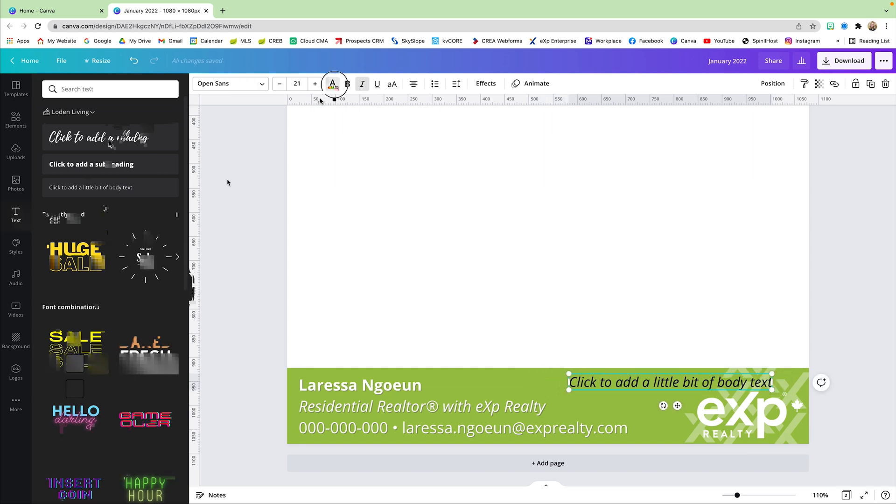
{"action": "left_click", "coordinate": [332, 83]}
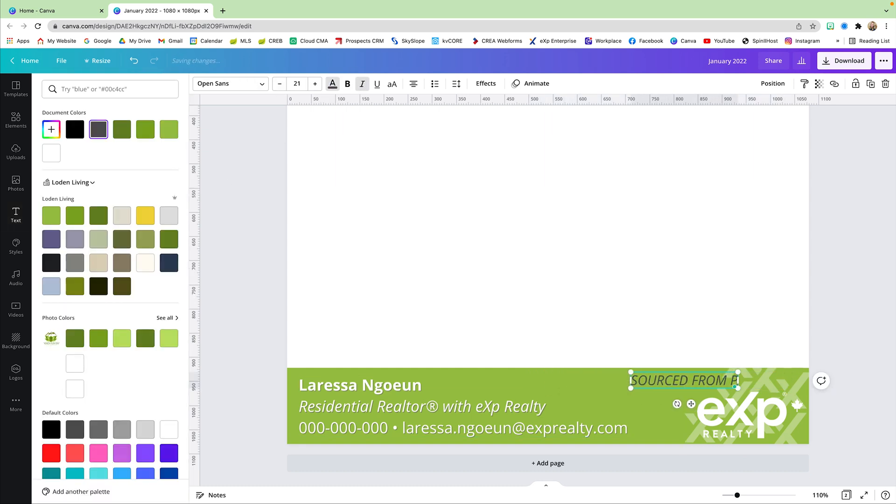
{"action": "left_click", "coordinate": [485, 83]}
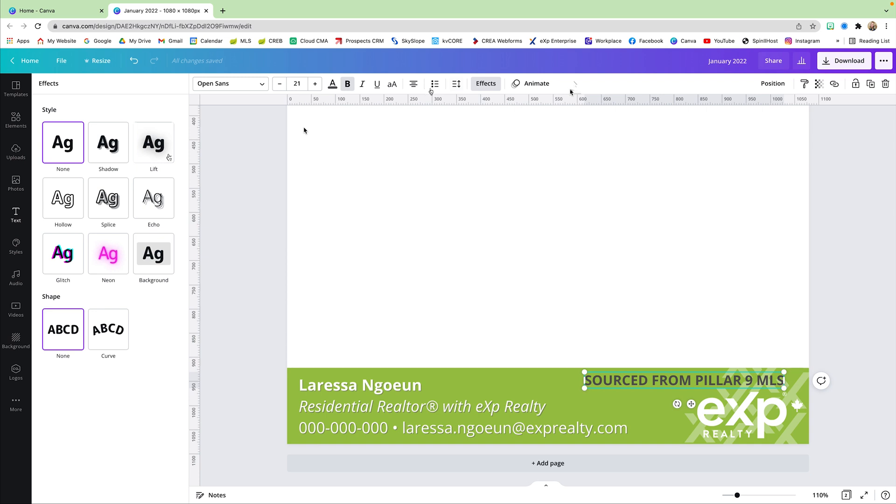
{"action": "left_click", "coordinate": [16, 215]}
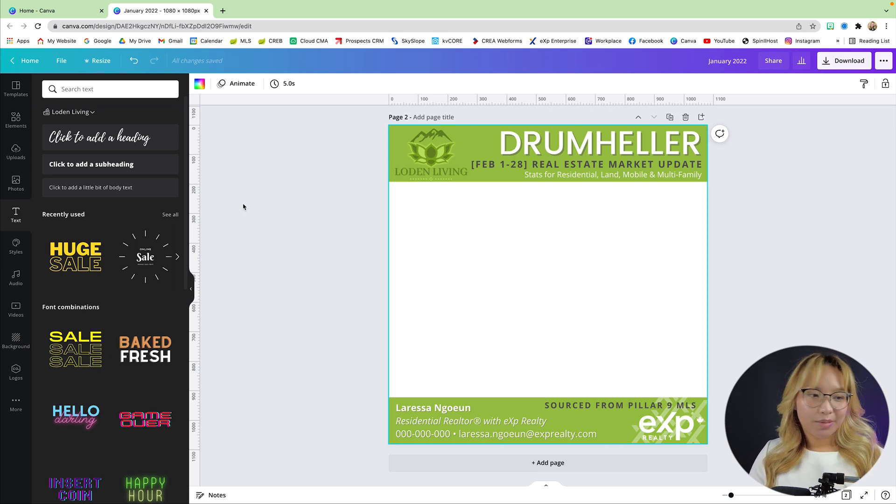
- Find a straight line in Elements and add it to page 2
{"action": "left_click", "coordinate": [16, 120]}
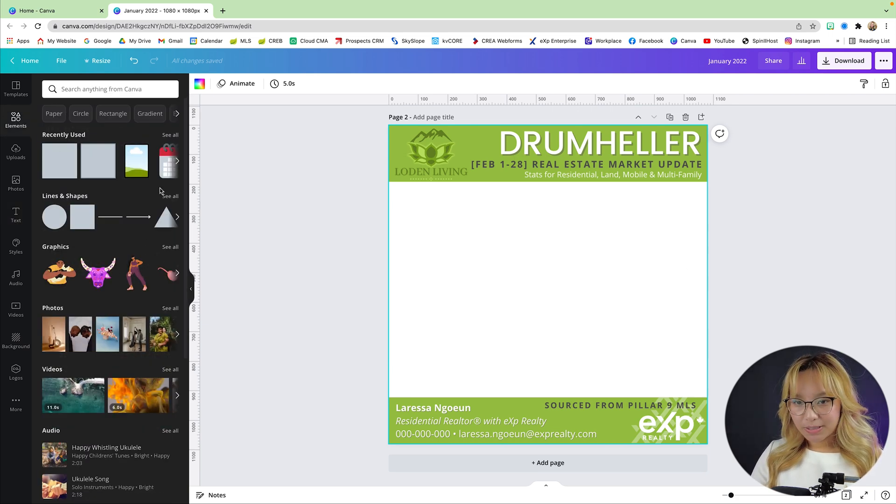
{"action": "type", "text": "L"}
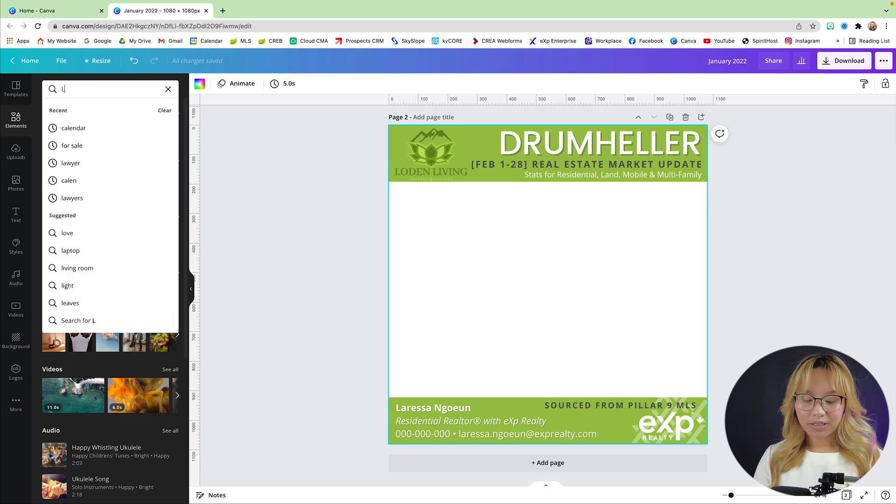
{"action": "type", "text": "LINE"}
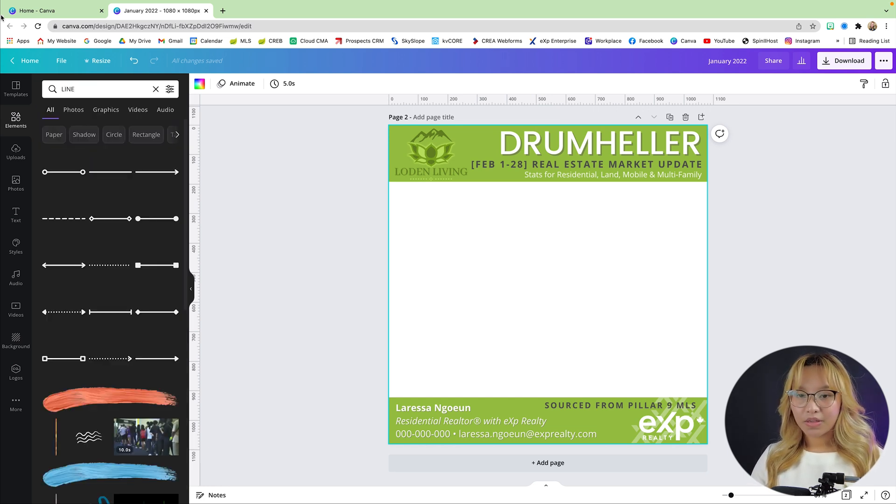
{"action": "left_click", "coordinate": [110, 171]}
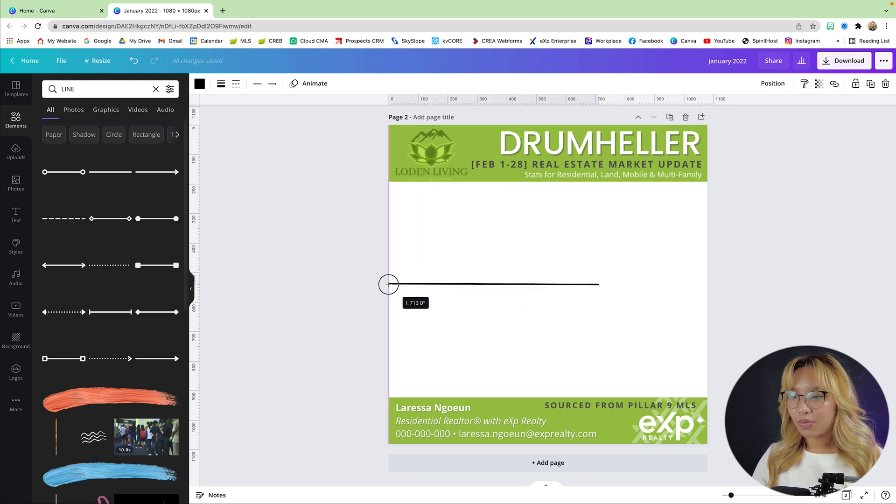
- Colour the line green and finish placing the horizontal and vertical quadrant dividers
{"action": "left_click", "coordinate": [200, 83]}
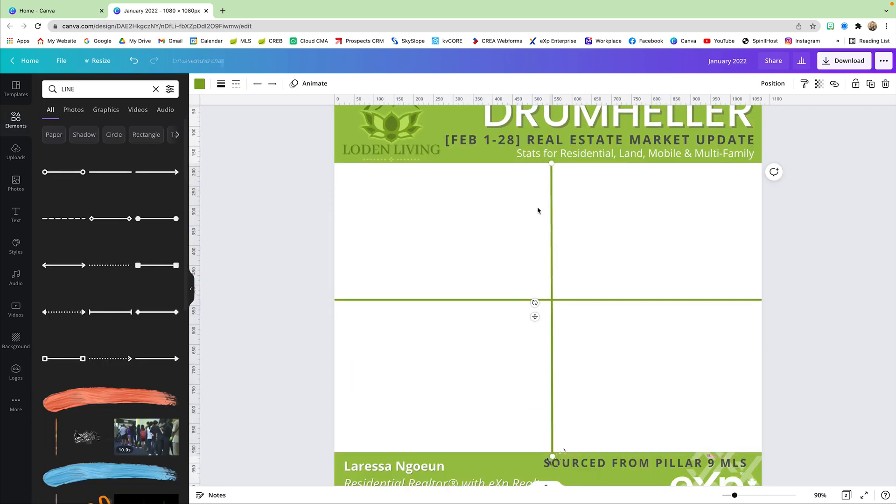
{"action": "left_click", "coordinate": [720, 330]}
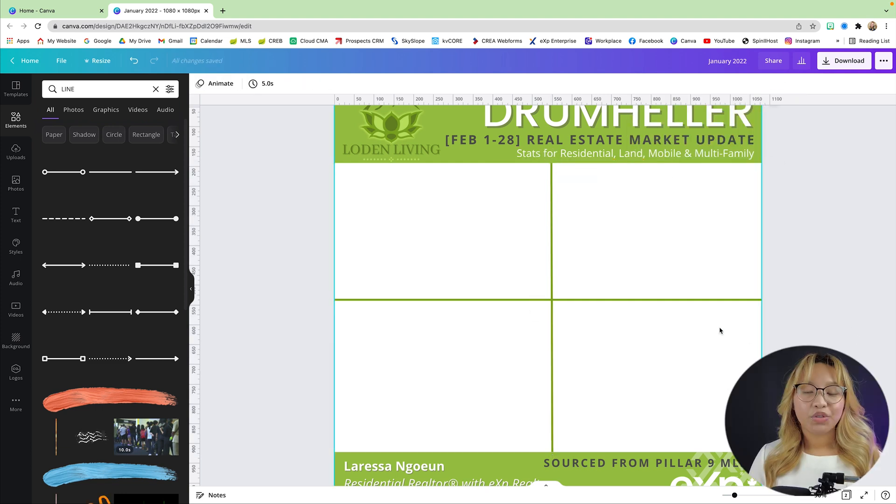
{"action": "mouse_move", "coordinate": [419, 257]}
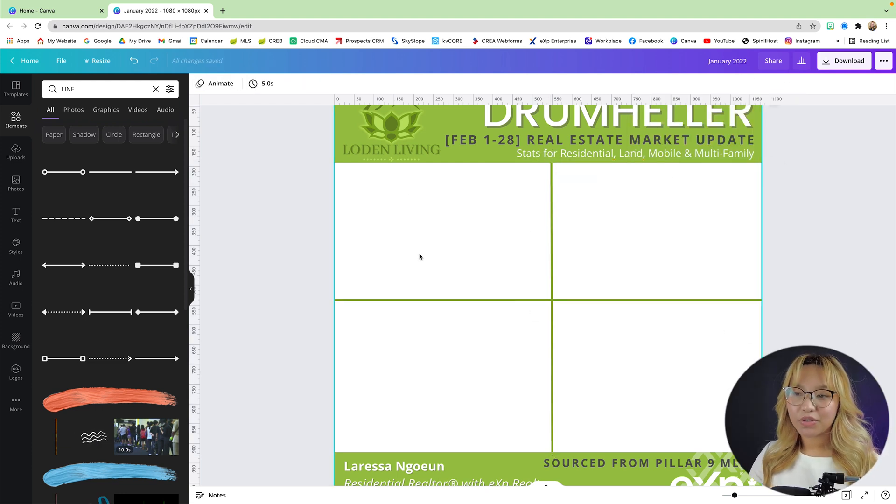
{"action": "mouse_move", "coordinate": [396, 240]}
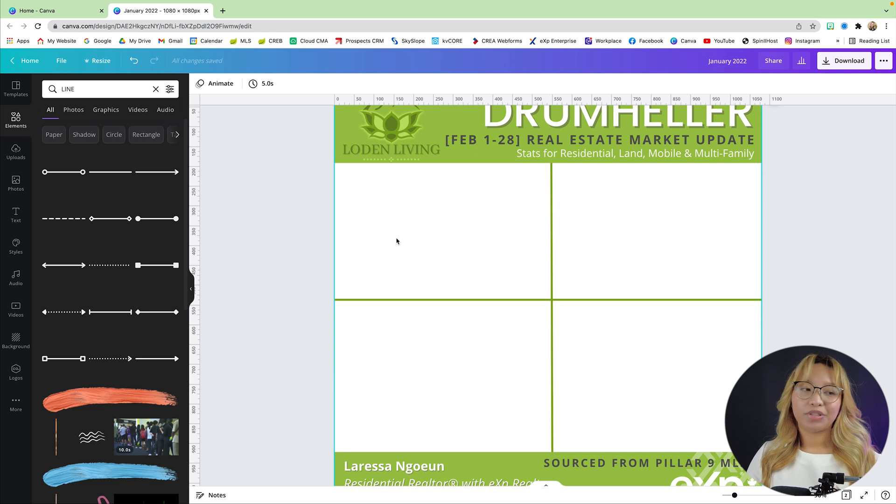
{"action": "mouse_move", "coordinate": [510, 238]}
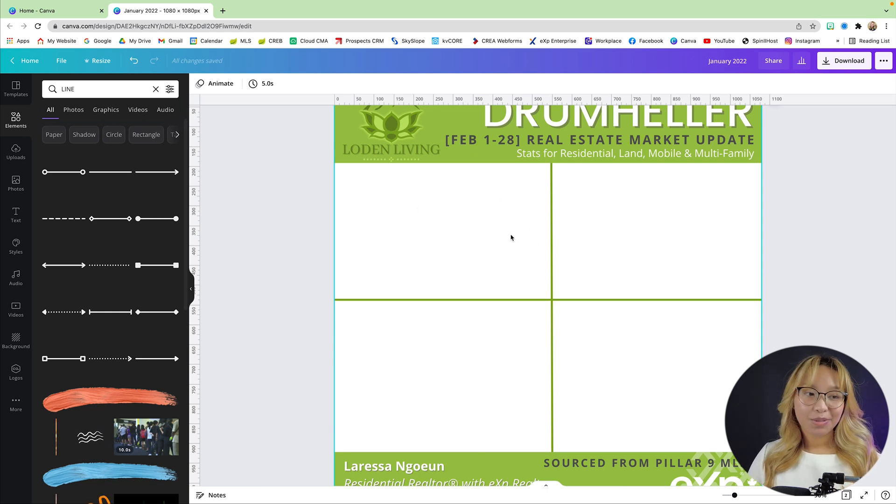
{"action": "mouse_move", "coordinate": [727, 232]}
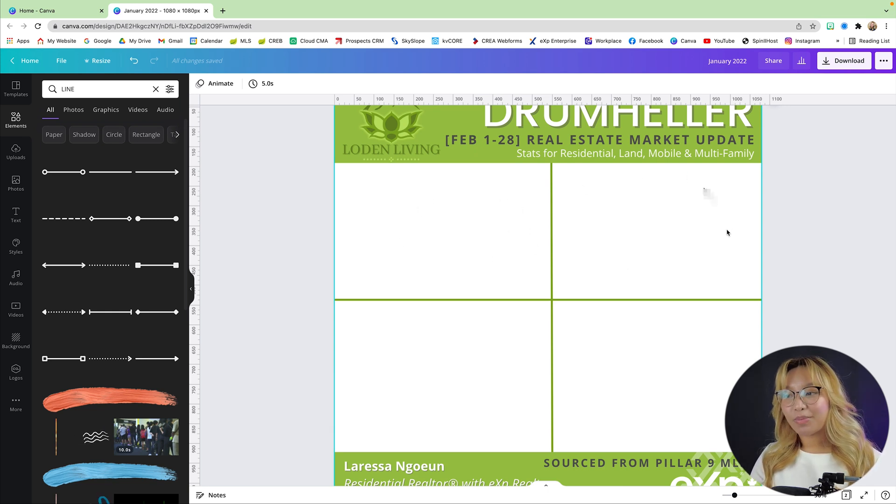
{"action": "mouse_move", "coordinate": [697, 255]}
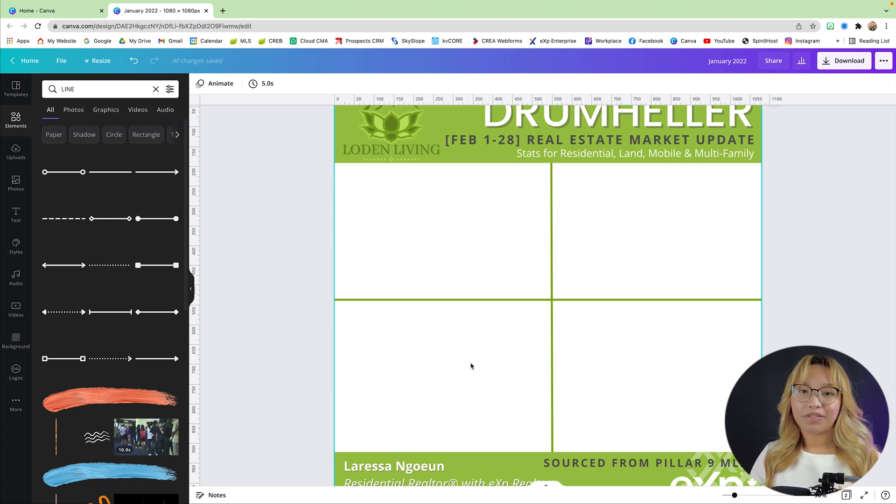
{"action": "mouse_move", "coordinate": [398, 369]}
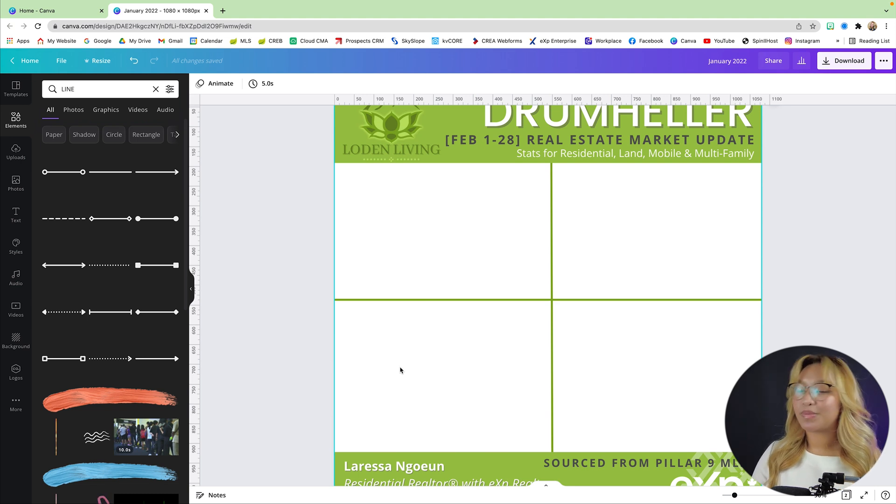
{"action": "mouse_move", "coordinate": [624, 313]}
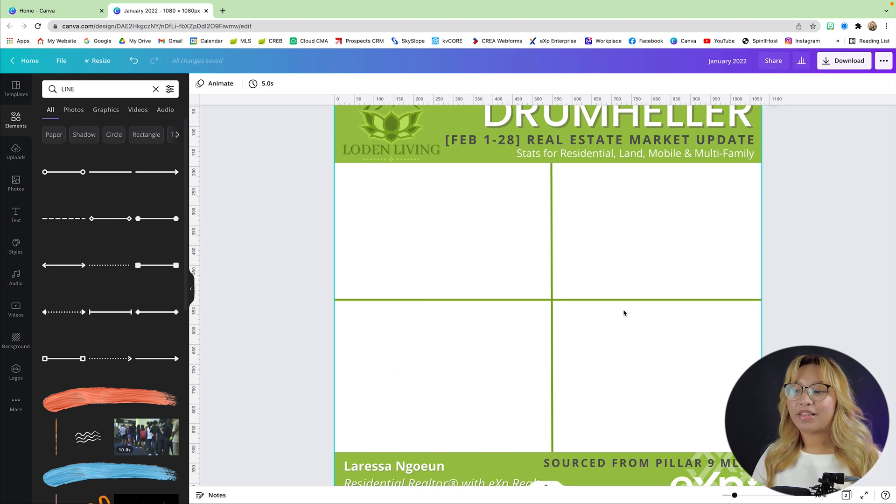
{"action": "mouse_move", "coordinate": [631, 431]}
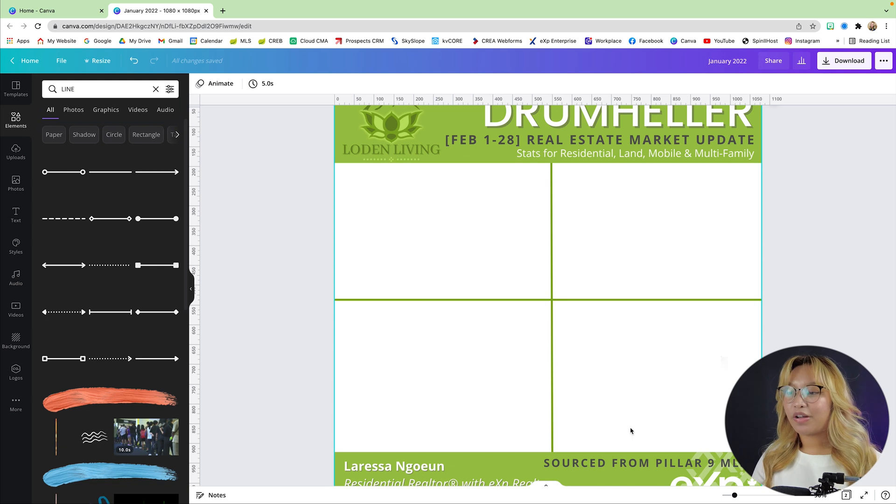
{"action": "mouse_move", "coordinate": [737, 373]}
{"action": "type", "text": "sold sign"}
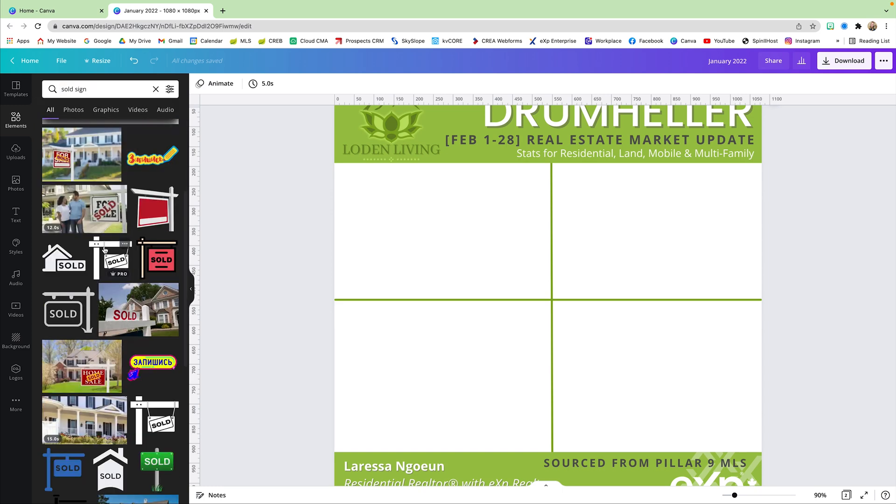
- Add the blank hanging sign graphic to its quadrant
{"action": "scroll", "scroll_direction": "up", "scroll_amount": 3}
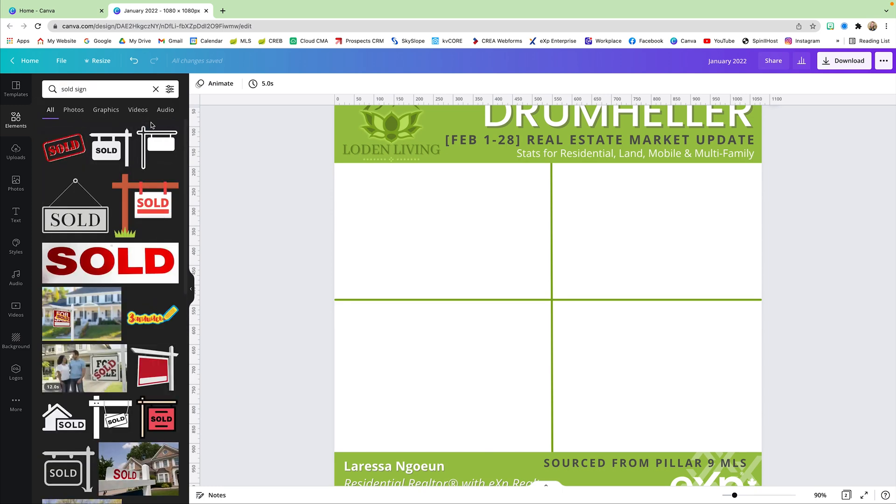
{"action": "mouse_move", "coordinate": [75, 131]}
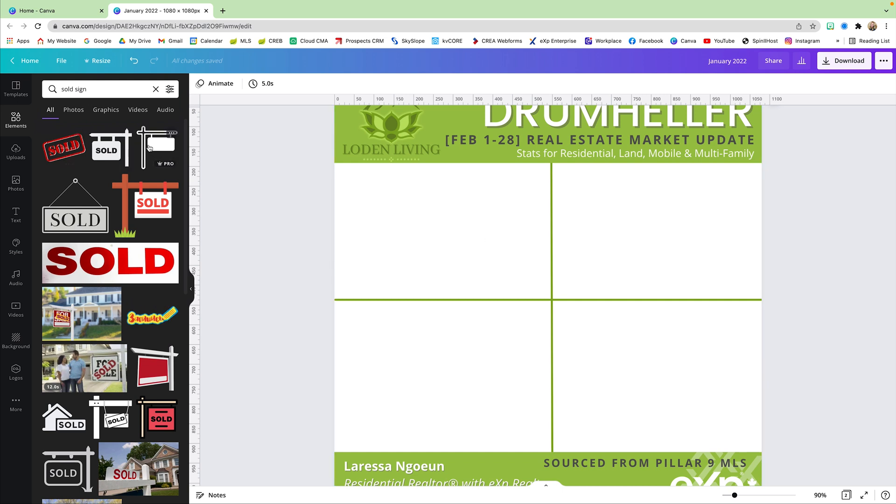
{"action": "left_click", "coordinate": [156, 146]}
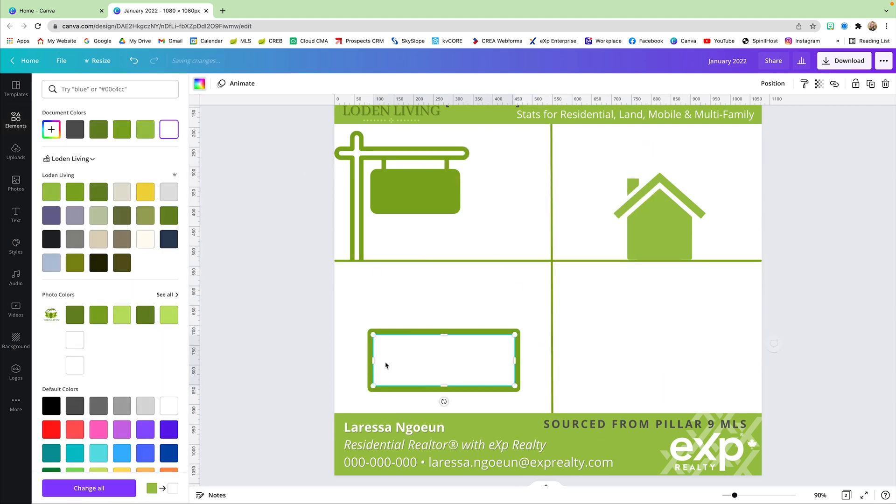
- Search 'calendar' and add a calendar icon to its quadrant, then deselect
{"action": "type", "text": "calendar"}
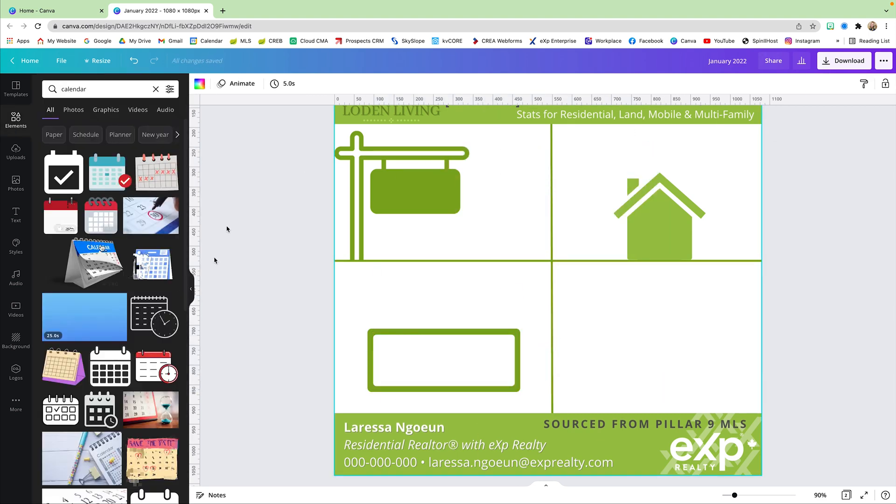
{"action": "left_click", "coordinate": [657, 214]}
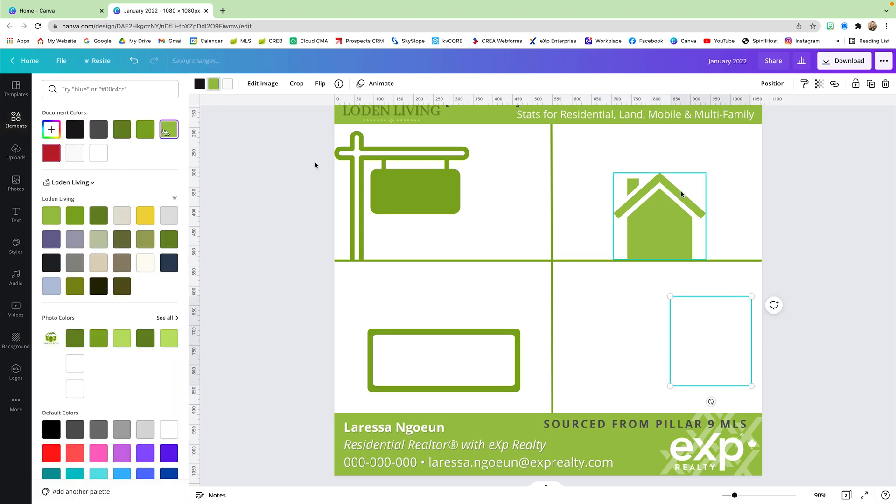
{"action": "type", "text": "calendar"}
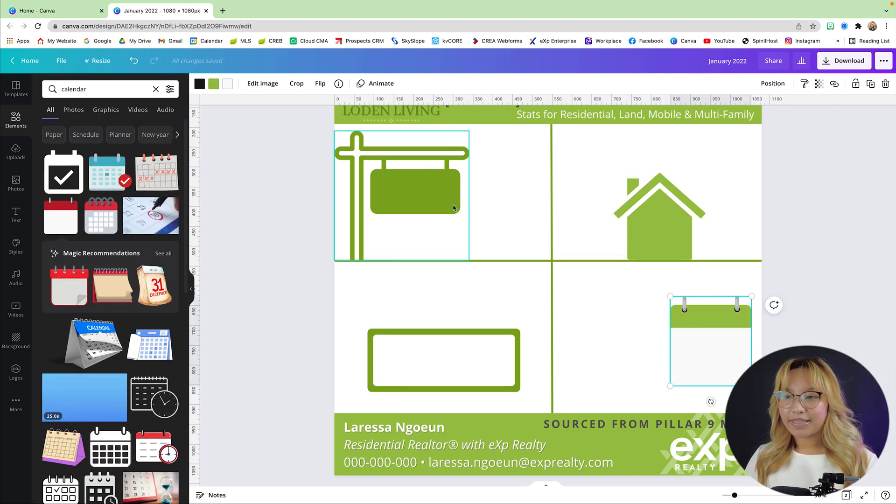
{"action": "mouse_move", "coordinate": [246, 179]}
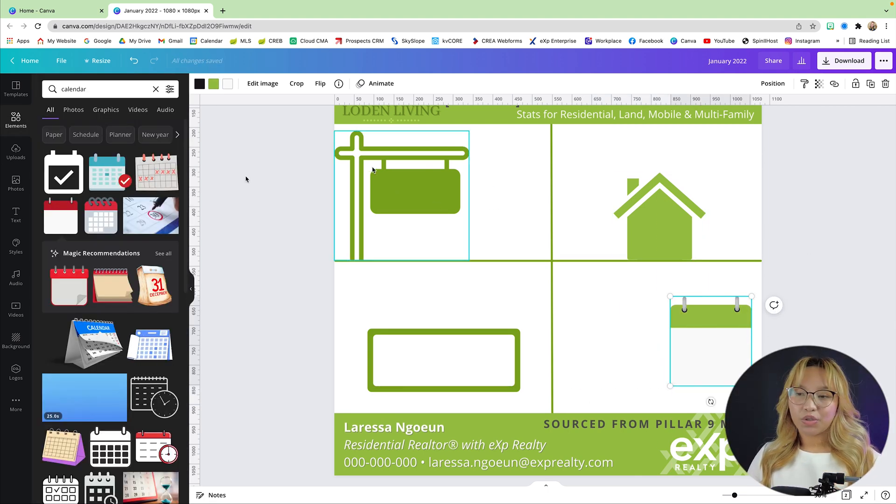
{"action": "left_click", "coordinate": [525, 174]}
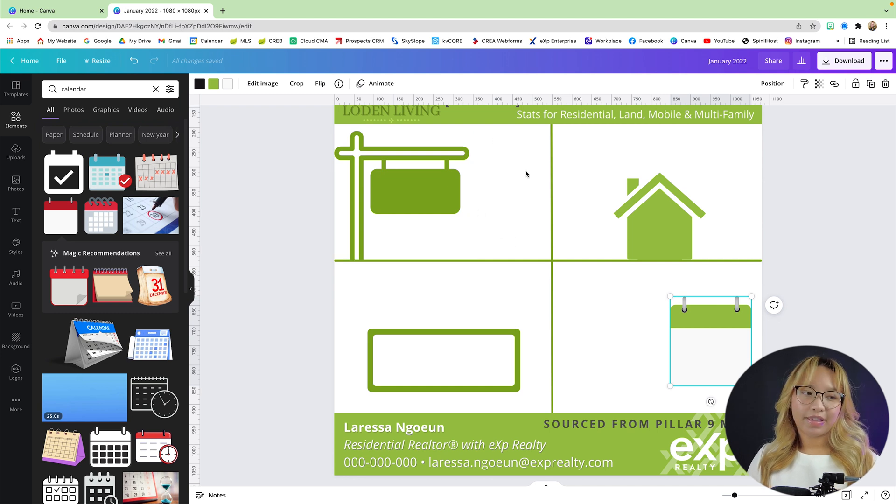
{"action": "mouse_move", "coordinate": [509, 181]}
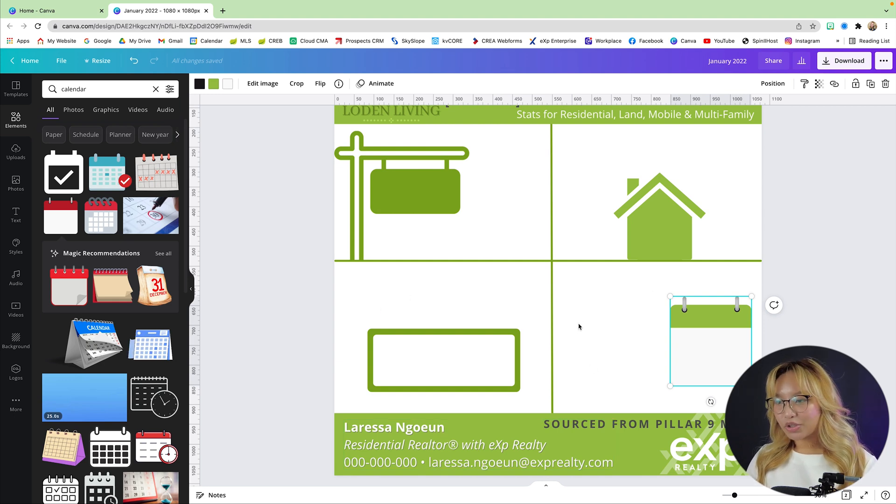
- Add a Poppins Medium subheading reading NEW LISTINGS THIS MONTH
{"action": "left_click", "coordinate": [16, 215]}
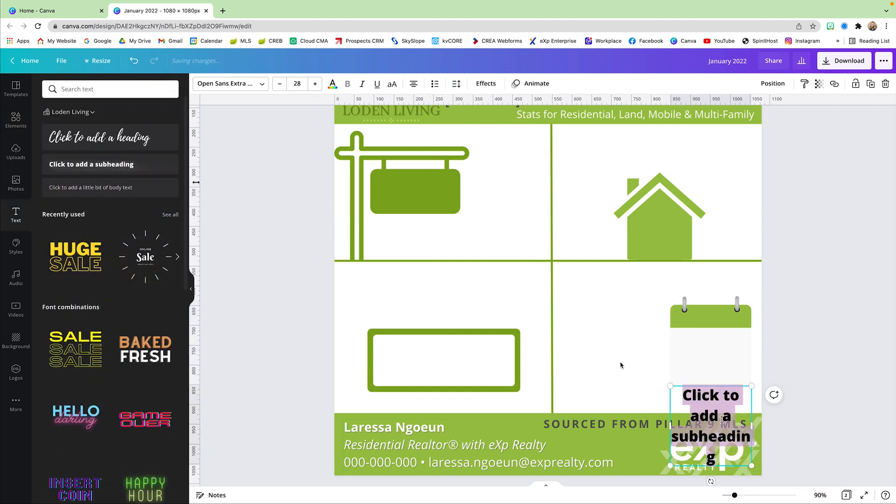
{"action": "left_click", "coordinate": [227, 83]}
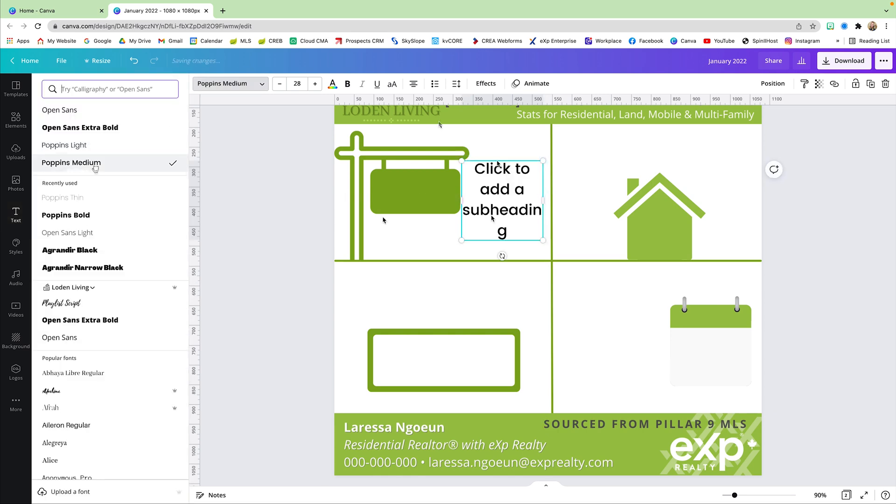
{"action": "type", "text": "NEW LISTINGS THIS MONTH"}
{"action": "type", "text": "A"}
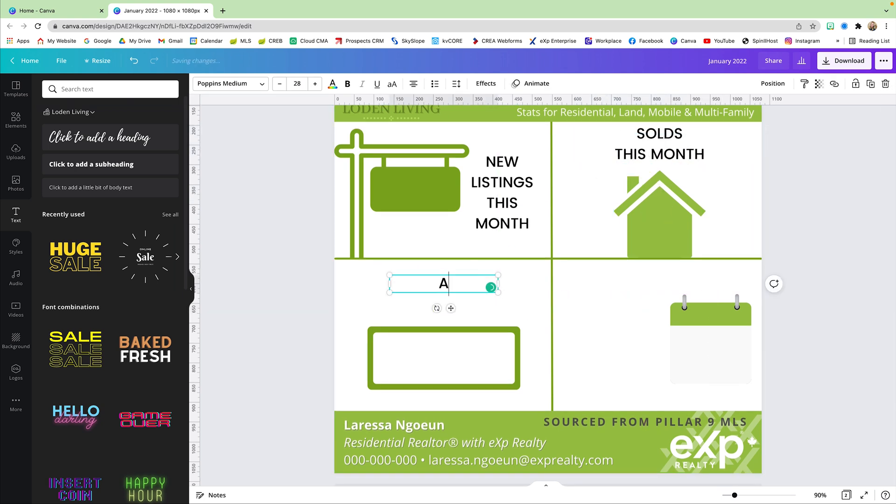
- Label the other quadrants AVERAGE SOLD ($) PRICE and AVERAGE DAYS ON MARKET
{"action": "type", "text": "VERAGE SOLD ($) PRICE"}
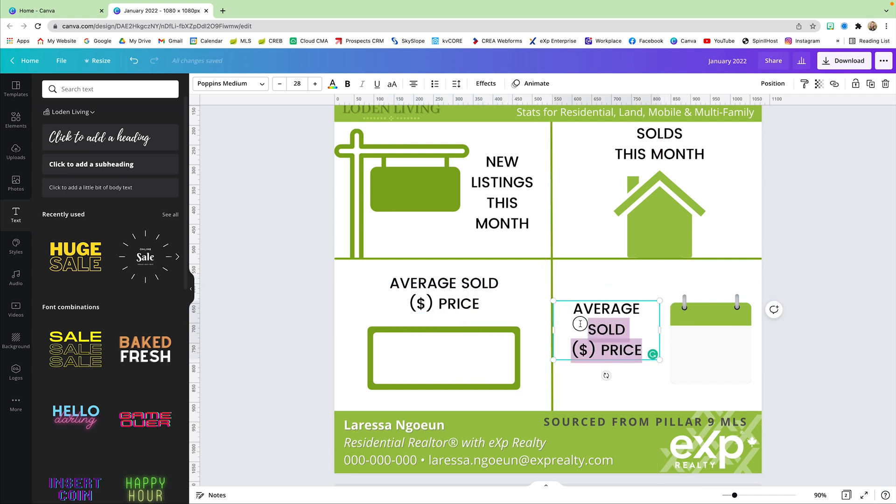
{"action": "type", "text": "AVERAGE DAYS ON MARKET"}
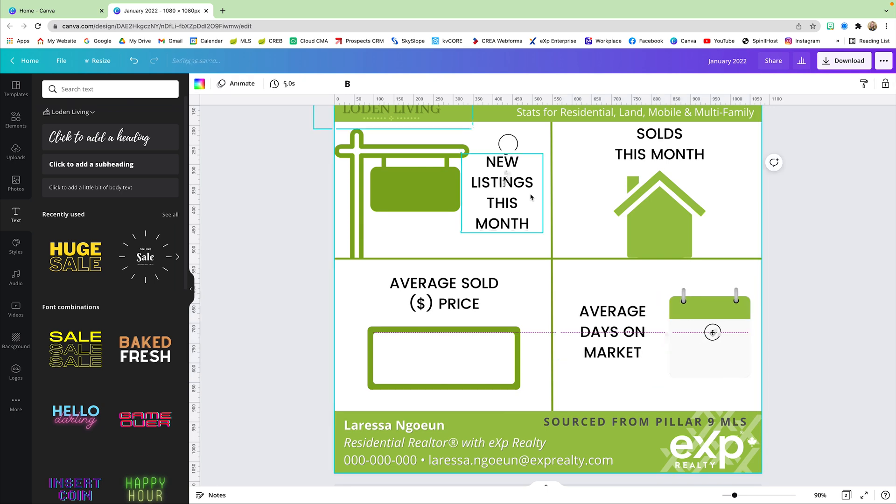
- Recolour the key words of a label in the document green
{"action": "double_click", "coordinate": [501, 202]}
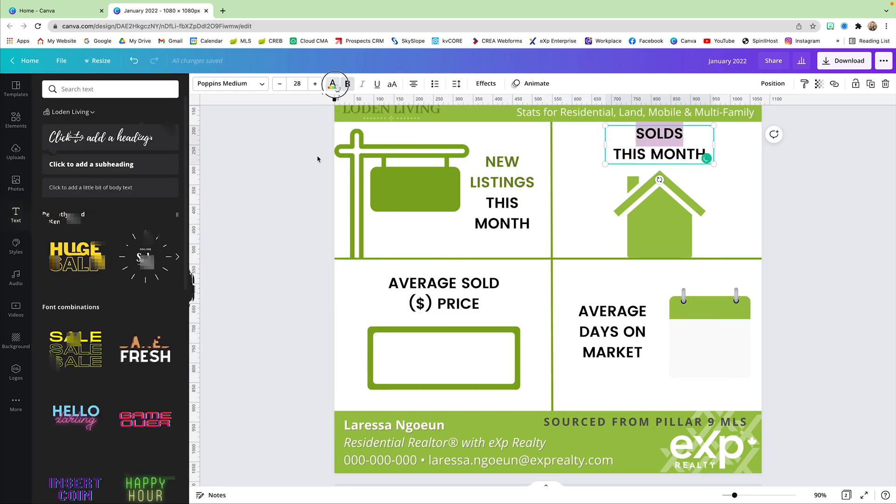
{"action": "left_click", "coordinate": [333, 84]}
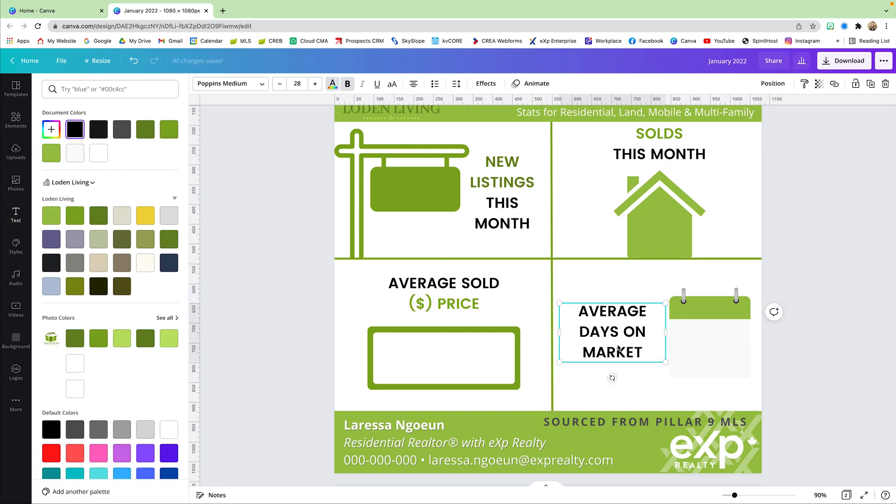
{"action": "left_click", "coordinate": [16, 120]}
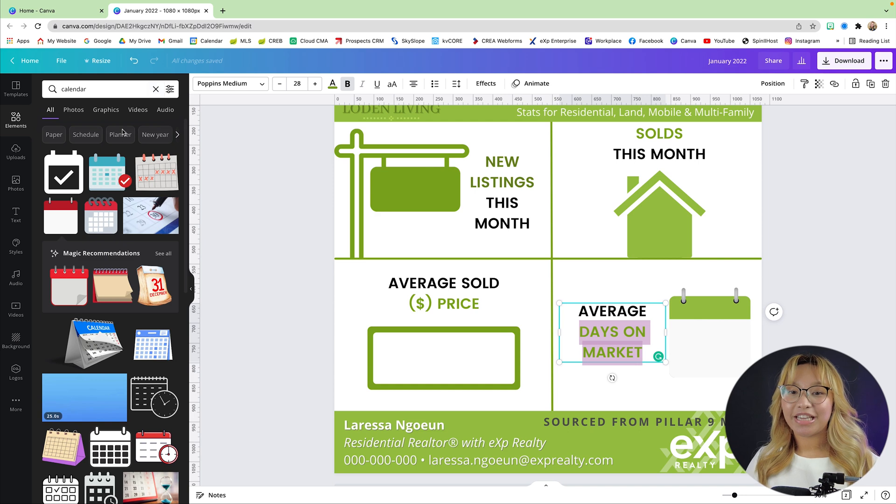
- Add a square shape over the page centre and bring up its colour choices
{"action": "left_click", "coordinate": [156, 88]}
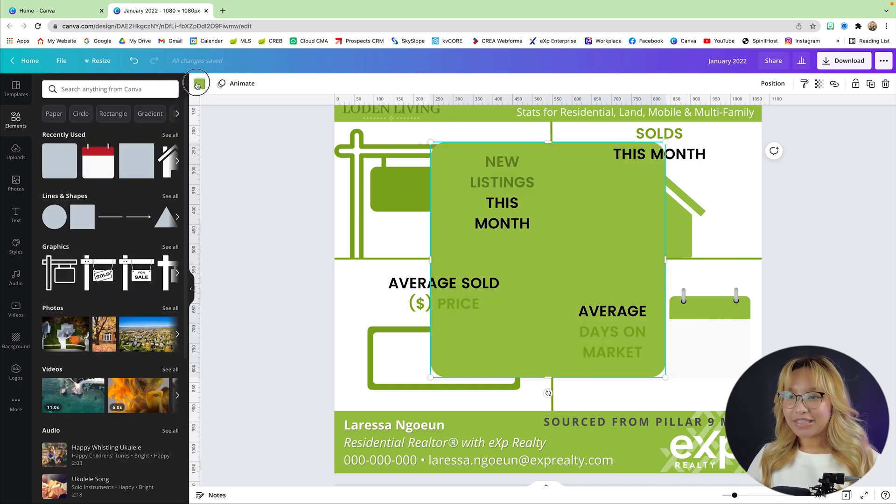
{"action": "left_click", "coordinate": [196, 83]}
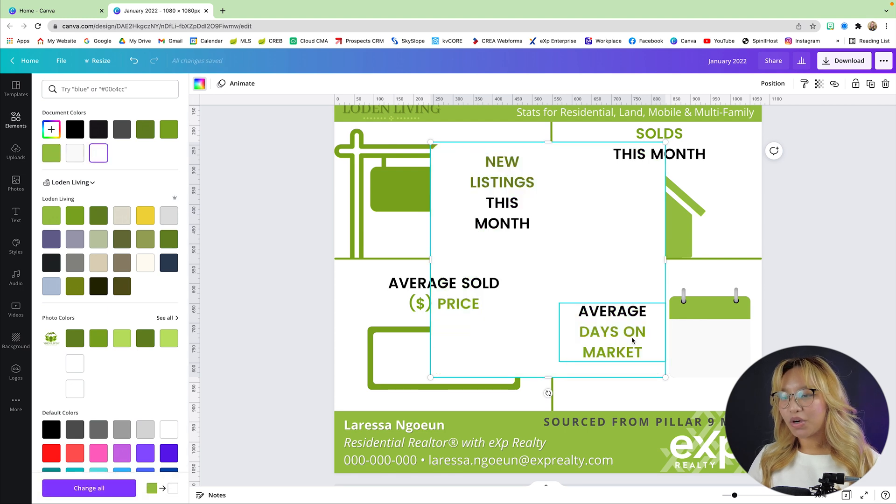
- Make the square white and place a white box inside the house icon
{"action": "left_click", "coordinate": [449, 159]}
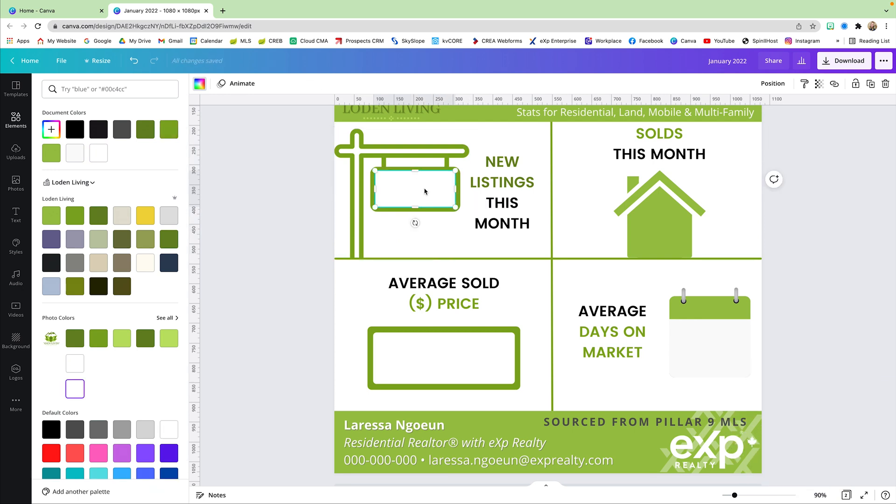
{"action": "left_click", "coordinate": [658, 236]}
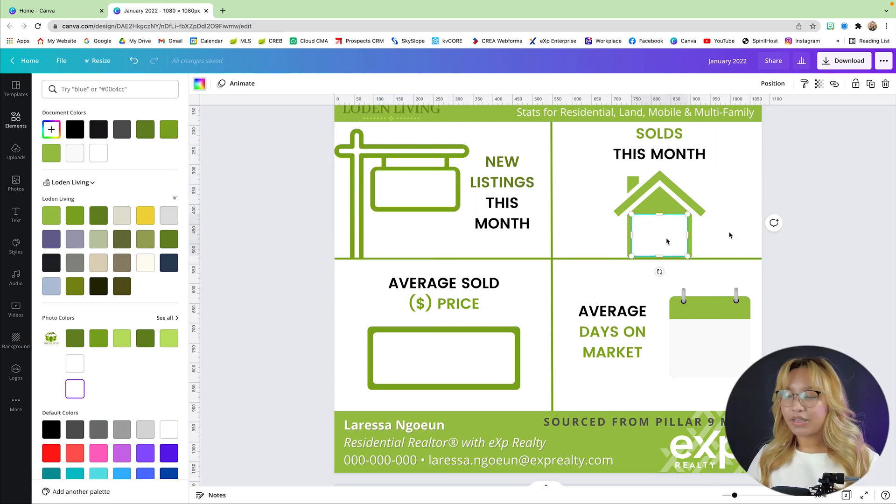
- Add a text box reading $250,000 in the frame under AVERAGE SOLD ($) PRICE
{"action": "left_click", "coordinate": [16, 121]}
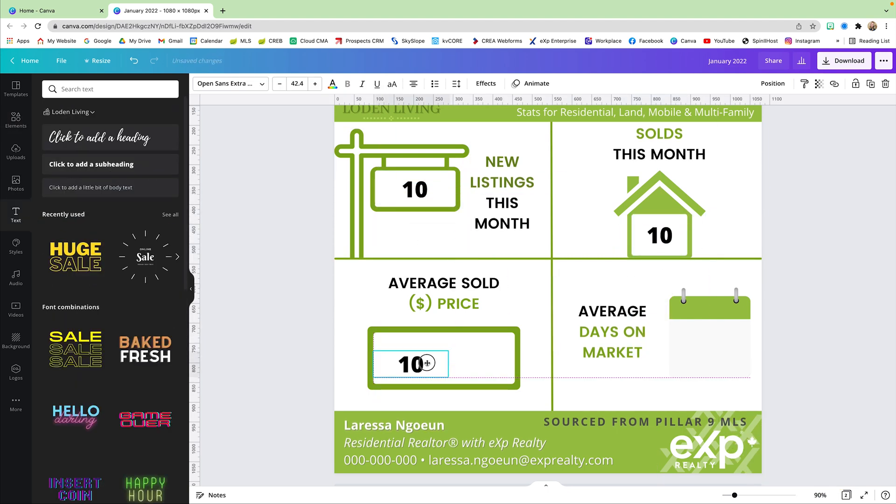
{"action": "type", "text": "$250,000"}
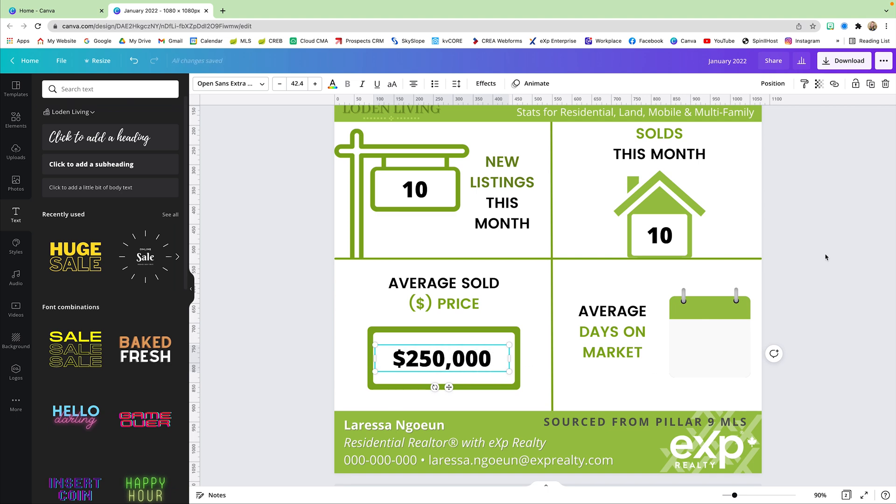